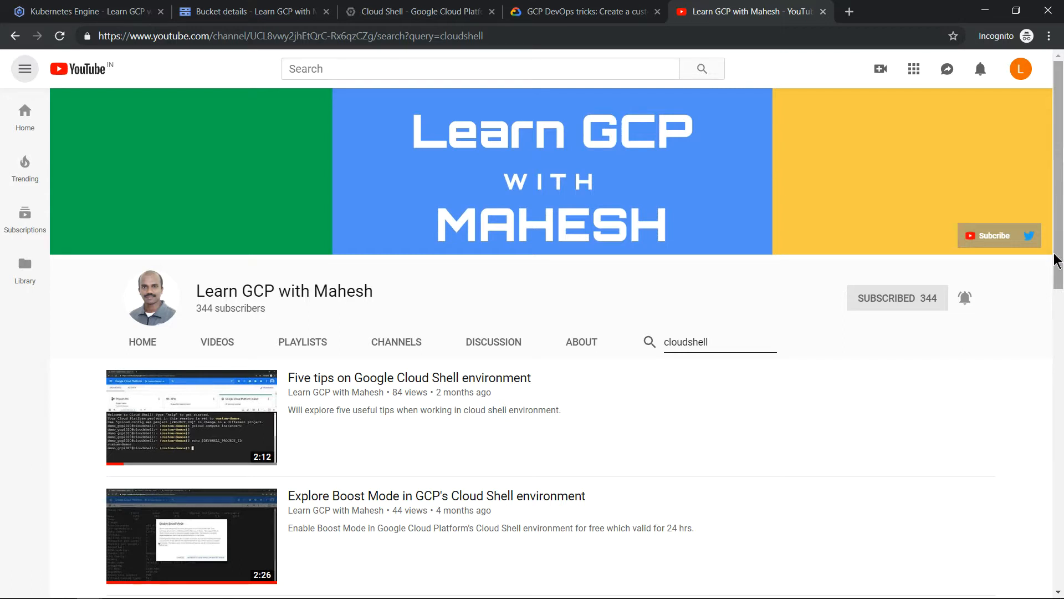
Step: View the GKE cluster's Connect instructions, then dismiss them and return to Cloud Shell
{"action": "scroll", "scroll_direction": "down", "scroll_amount": 3}
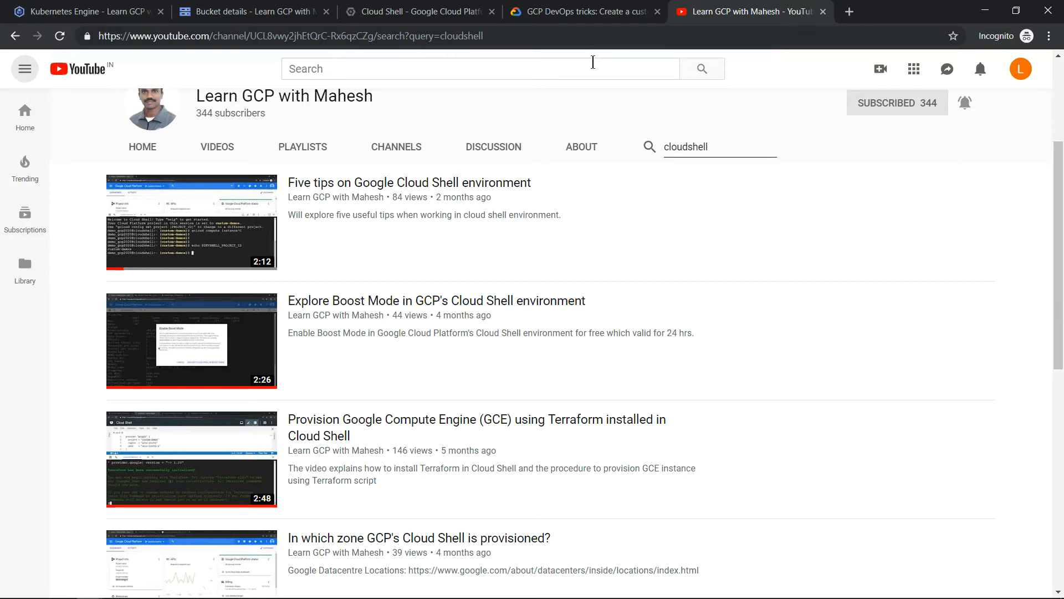
{"action": "left_click", "coordinate": [81, 11]}
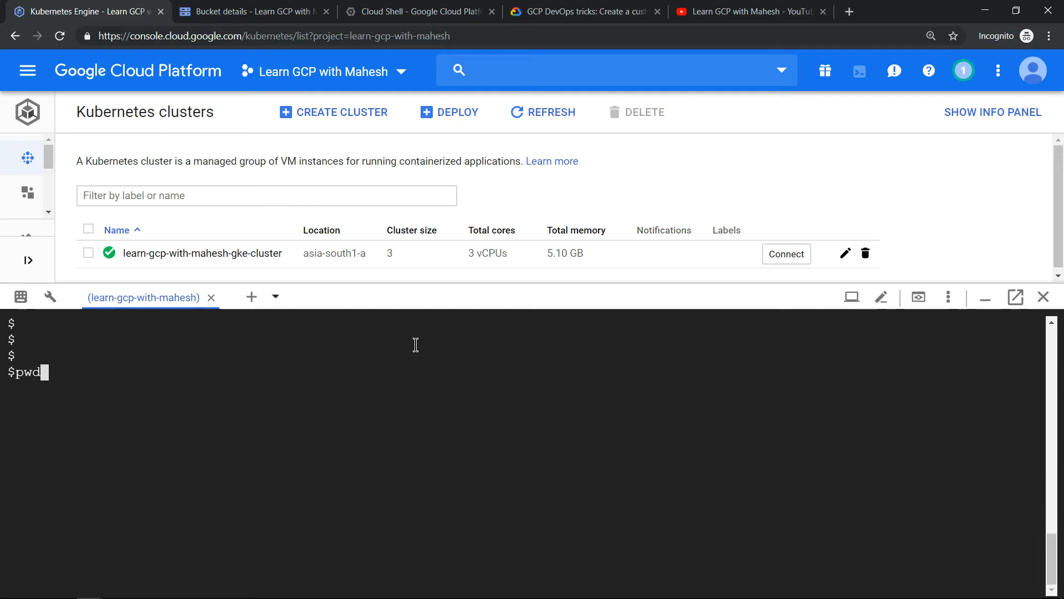
{"action": "mouse_move", "coordinate": [455, 274]}
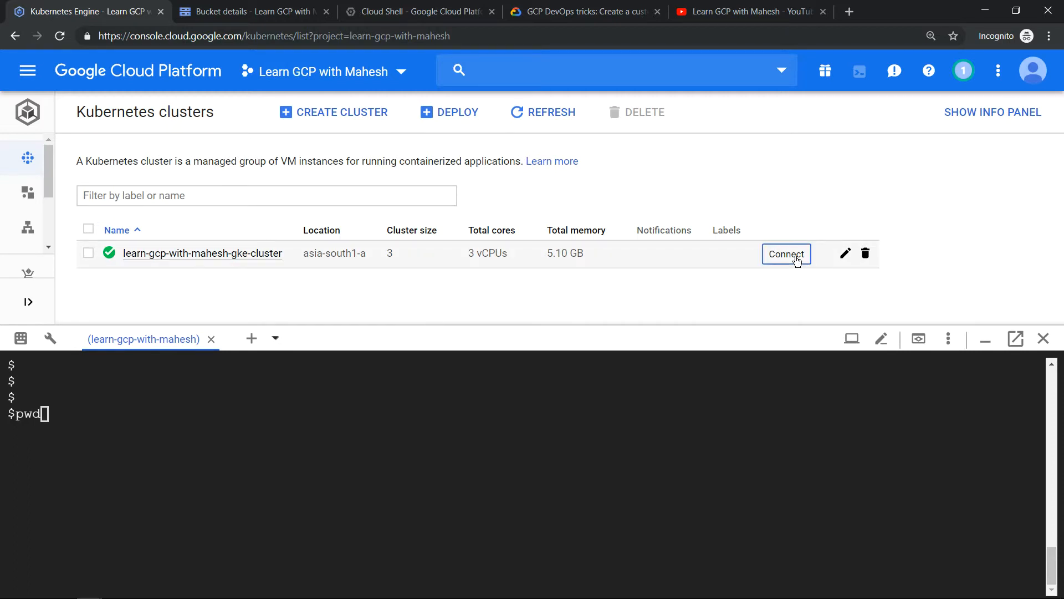
{"action": "left_click", "coordinate": [785, 253]}
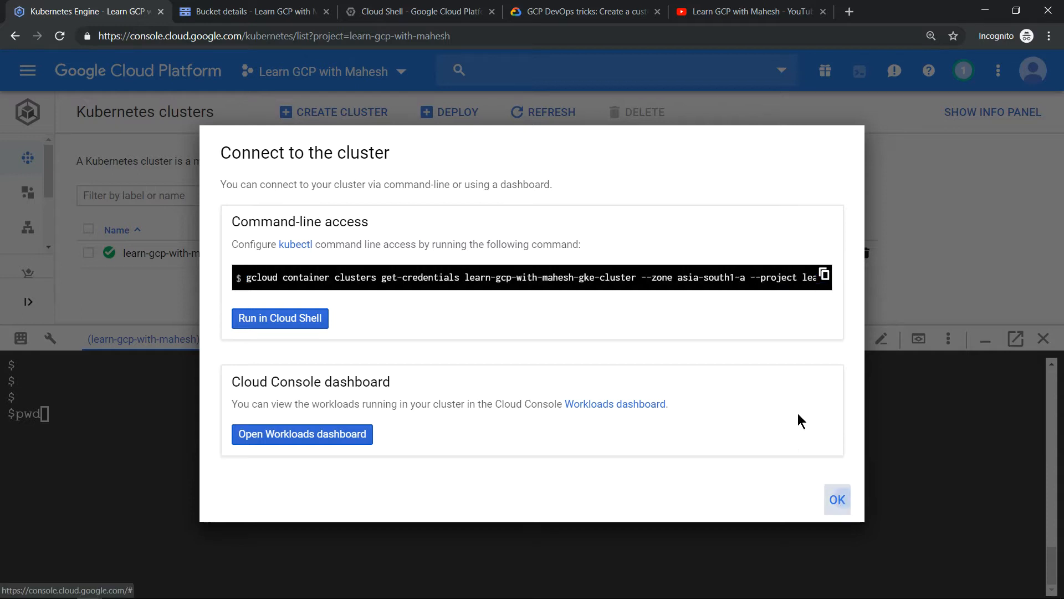
{"action": "left_click", "coordinate": [836, 499]}
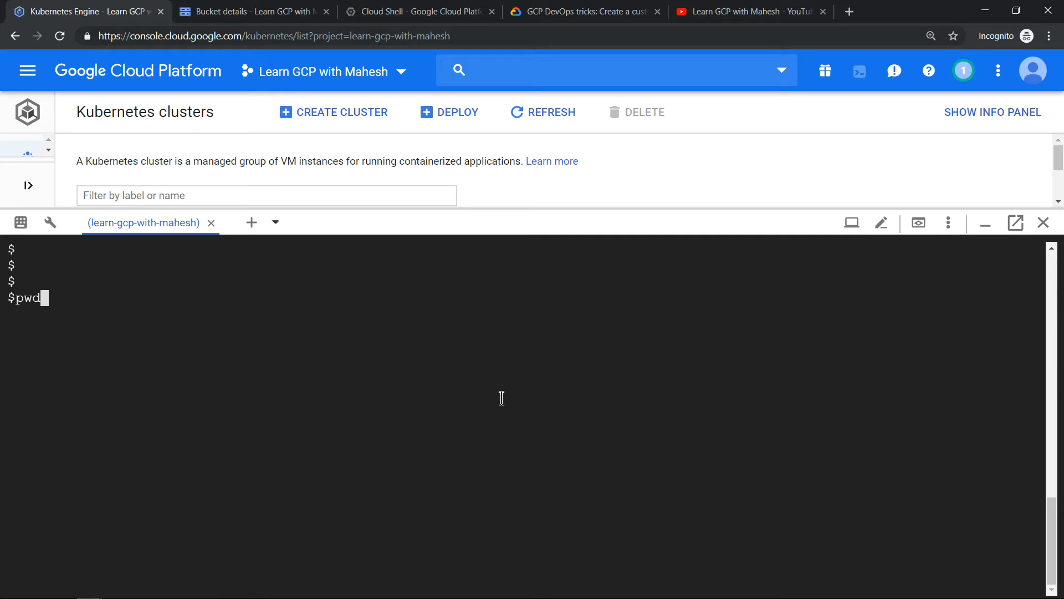
Step: Run pwd and ls -a in the home folder, then enter the gcloud get-credentials command for learn-gcp-with-mahesh-gke-cluster
{"action": "key", "text": "Return"}
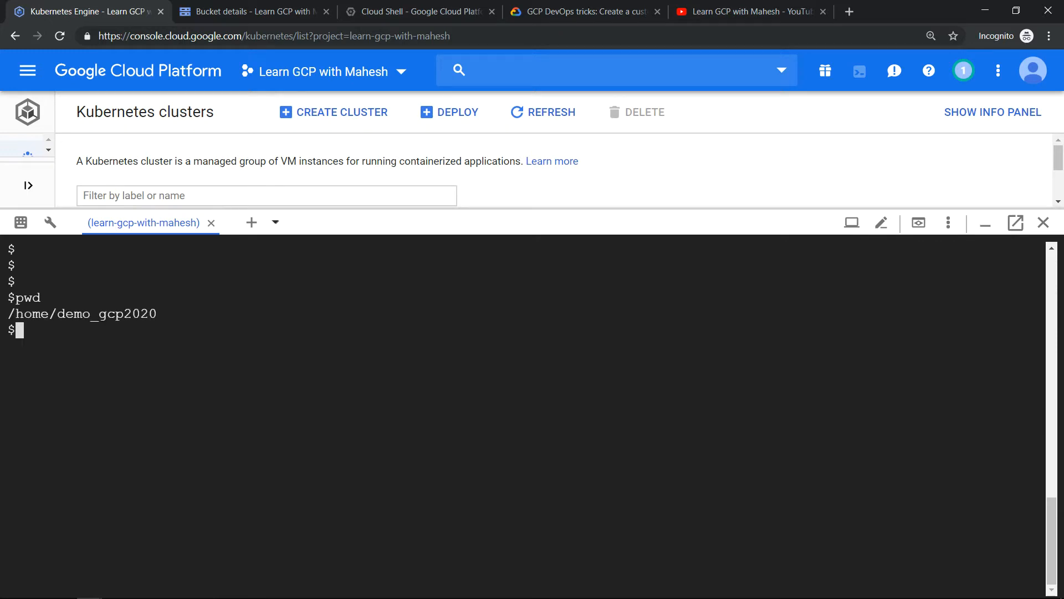
{"action": "type", "text": "ls -"}
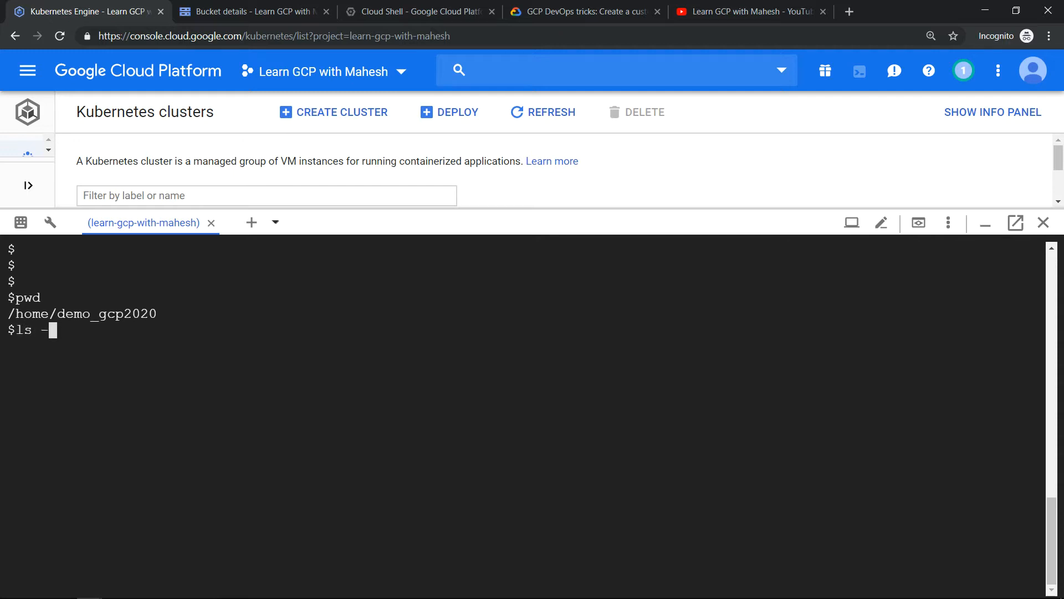
{"action": "key", "text": "Return"}
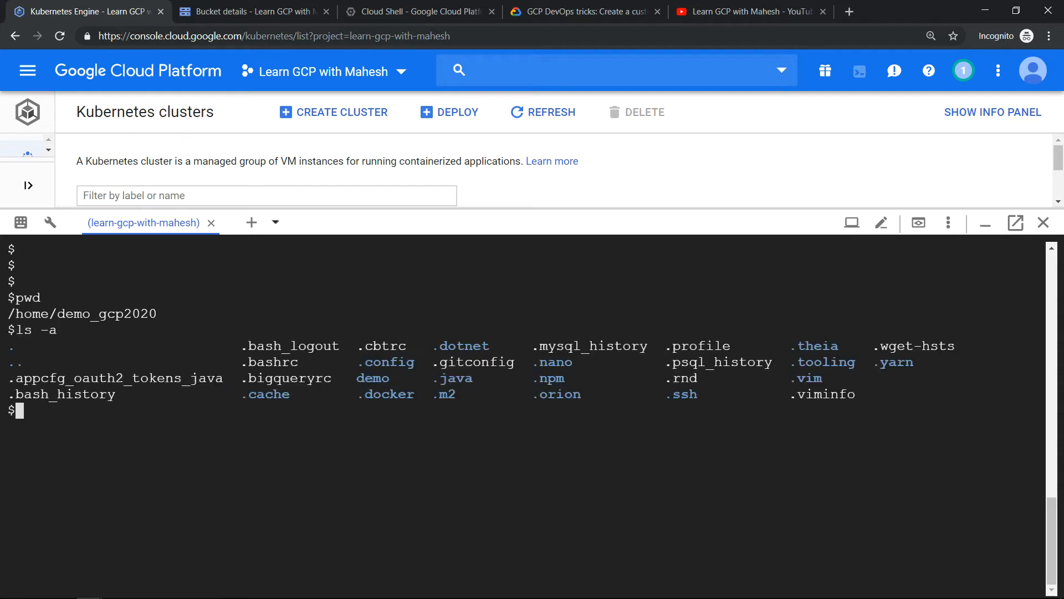
{"action": "mouse_move", "coordinate": [712, 383]}
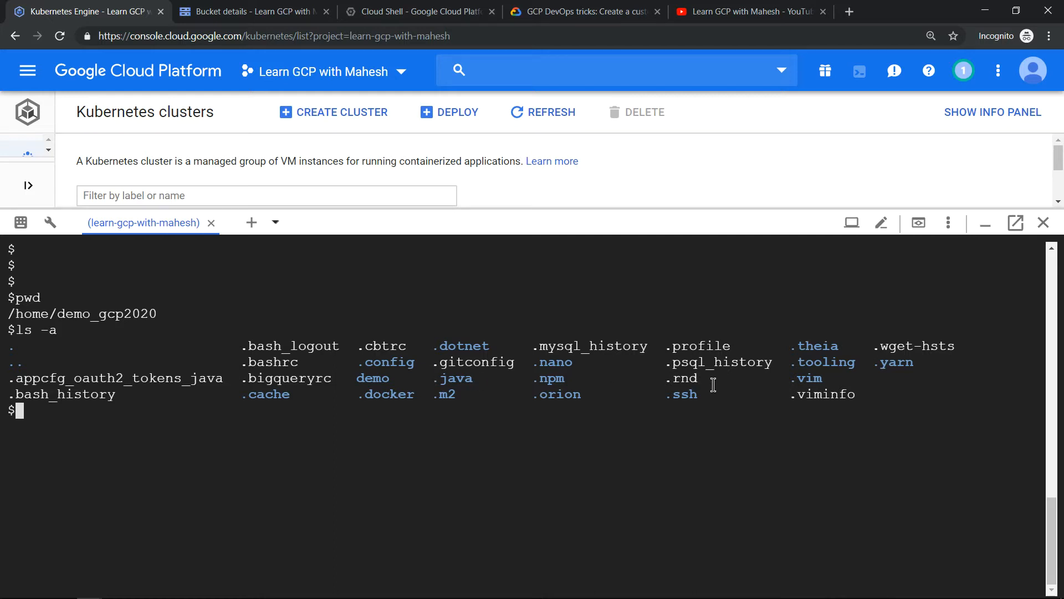
{"action": "mouse_move", "coordinate": [691, 464]}
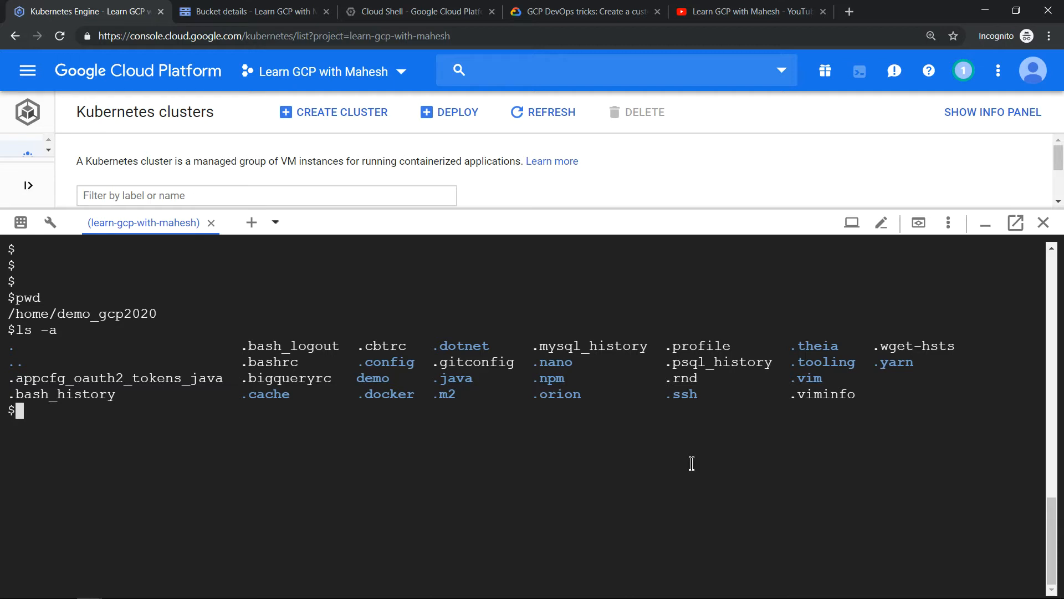
{"action": "key", "text": "Return"}
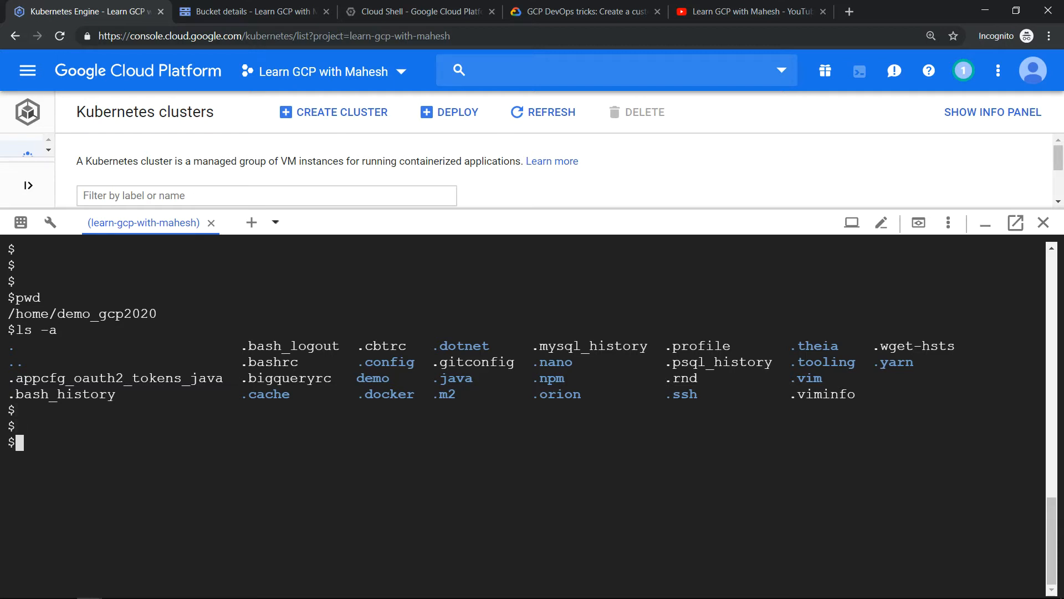
{"action": "type", "text": "gcloud container clusters get-credentials learn-gcp-with-mahesh-gke-cluster --zone asia-south1-a --project learn-gcp-with-mahesh"}
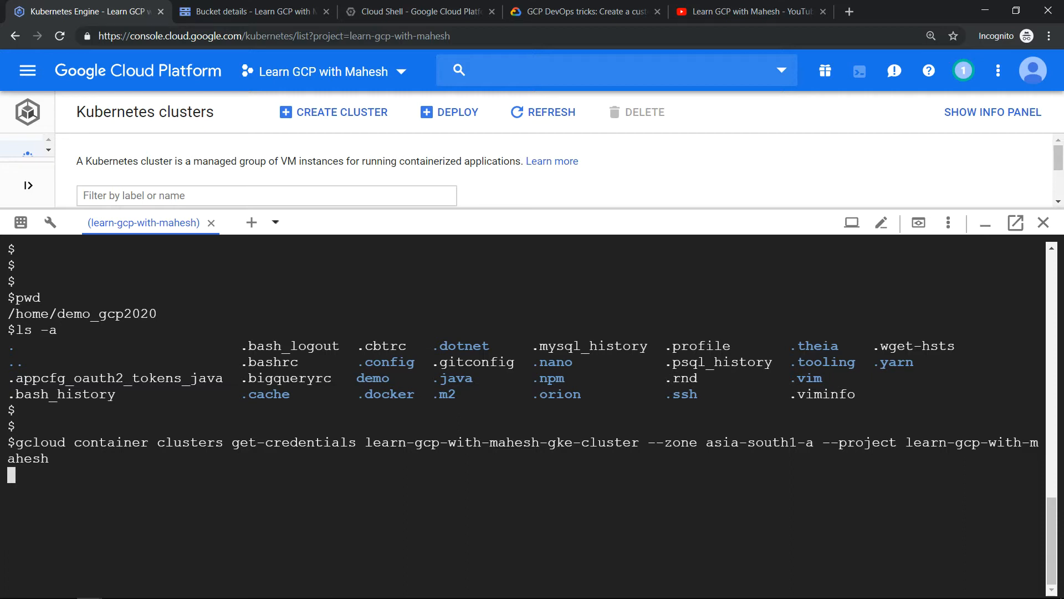
Step: Run get-credentials to generate the kubeconfig, then ls -a again and highlight the new .kube folder
{"action": "key", "text": "Return"}
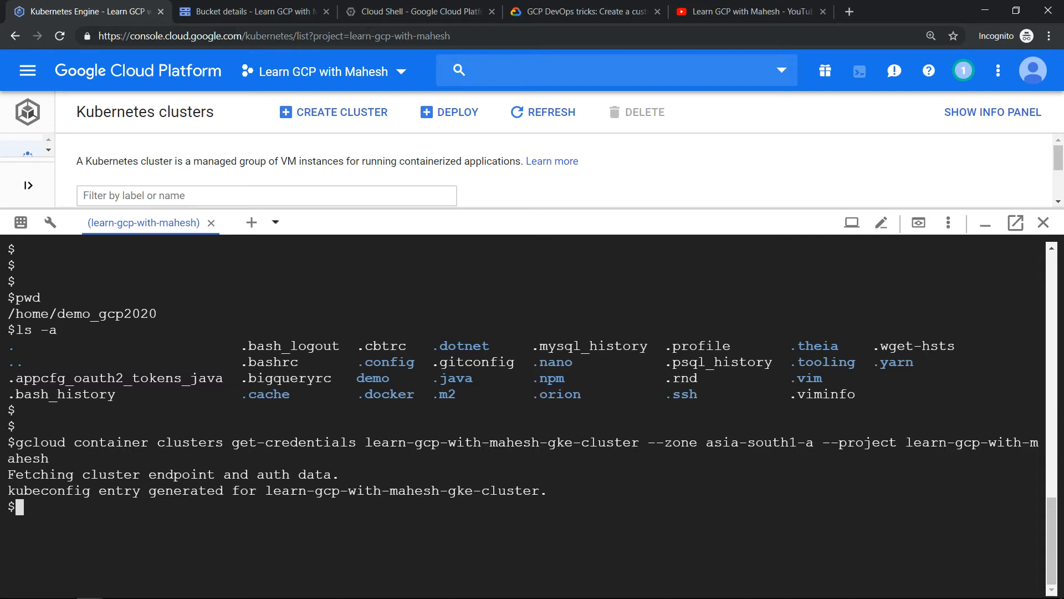
{"action": "key", "text": "Return"}
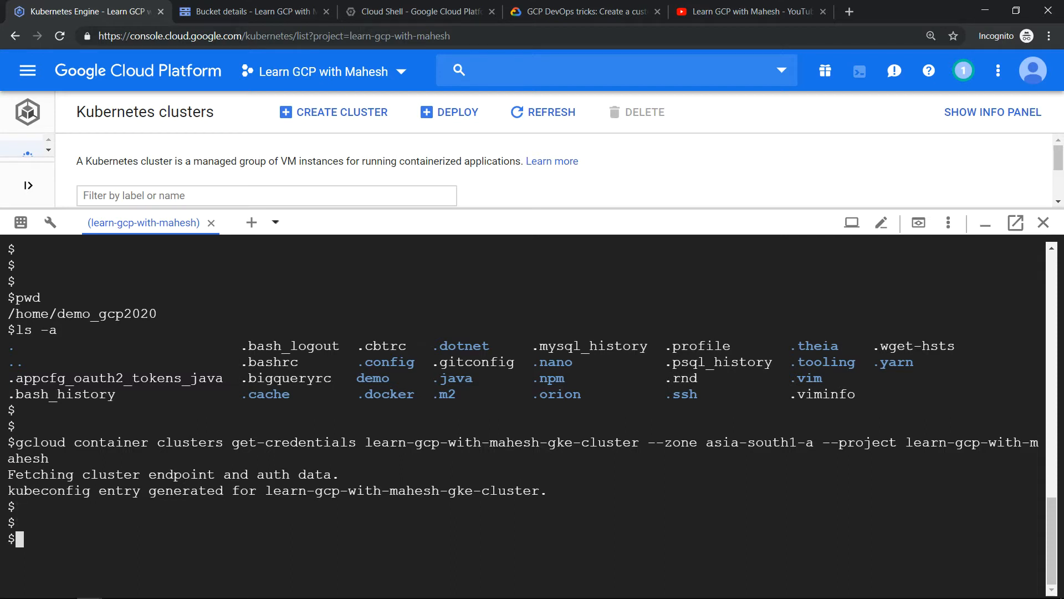
{"action": "type", "text": "ls -a"}
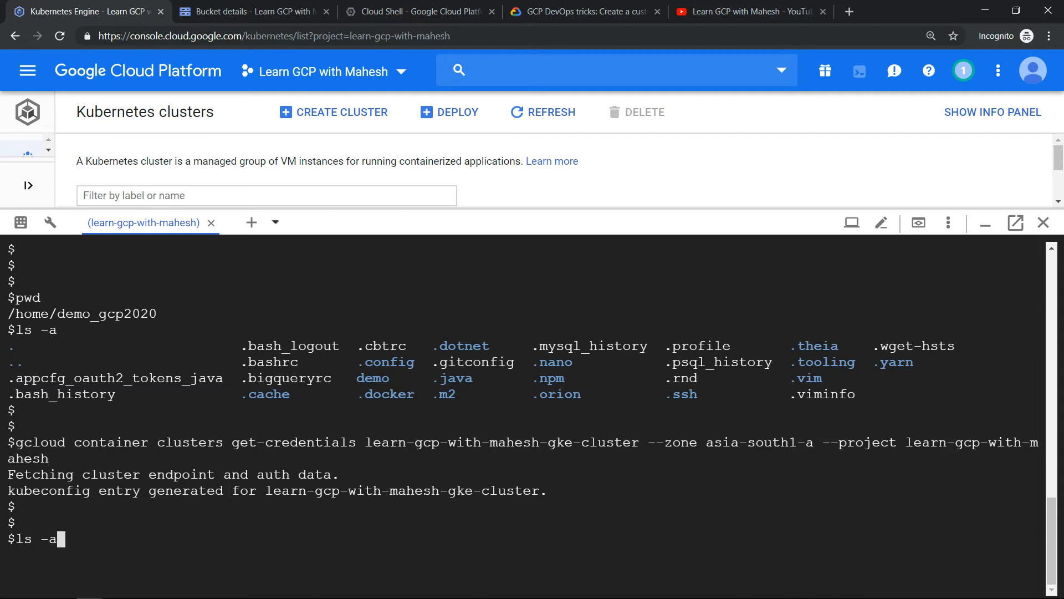
{"action": "key", "text": "Return"}
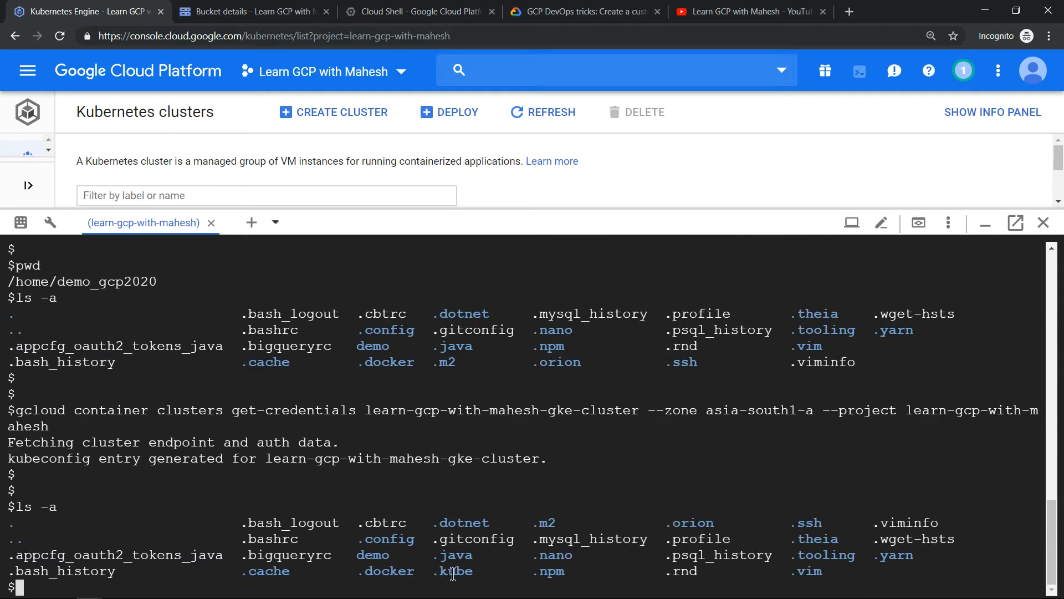
{"action": "mouse_move", "coordinate": [455, 365]}
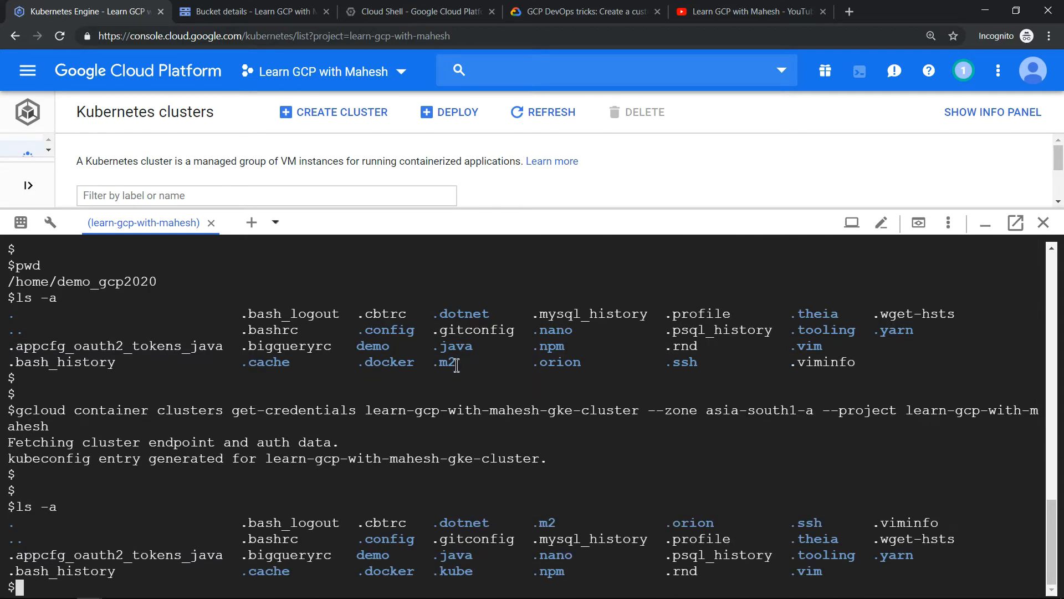
{"action": "mouse_move", "coordinate": [395, 436]}
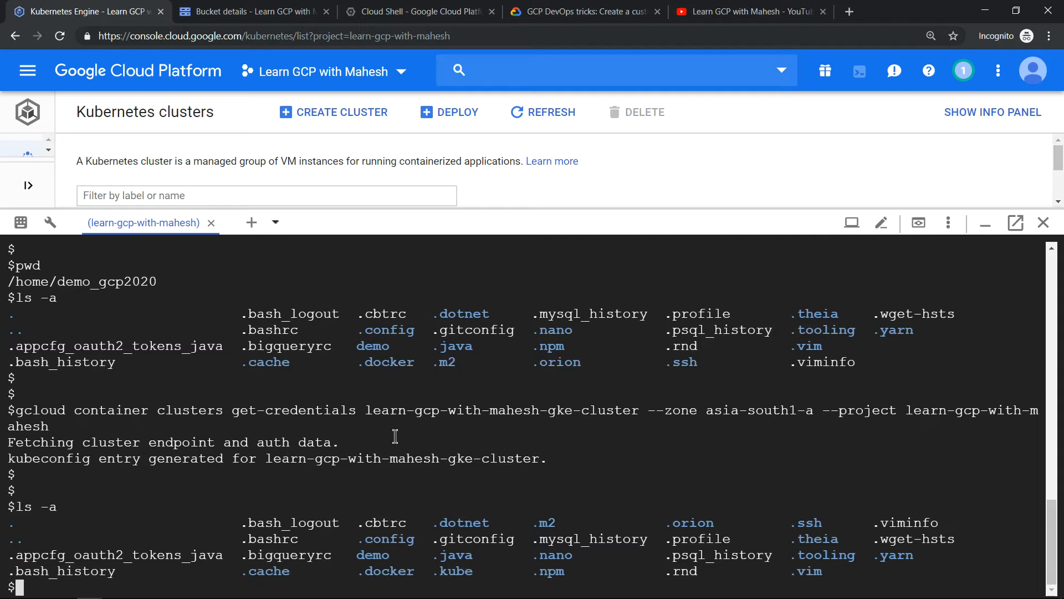
{"action": "mouse_move", "coordinate": [435, 572]}
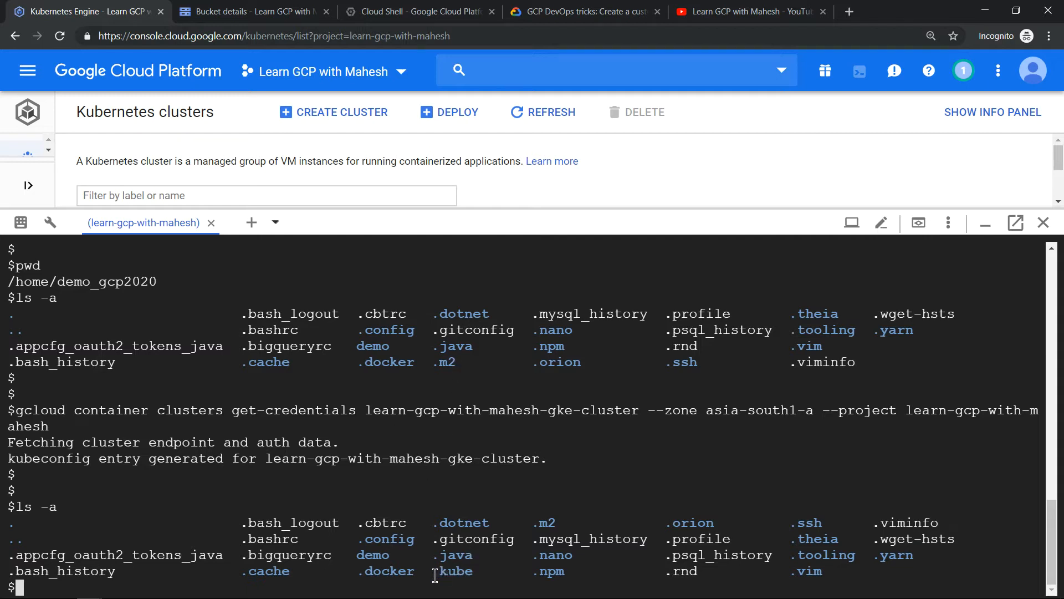
{"action": "double_click", "coordinate": [456, 571]}
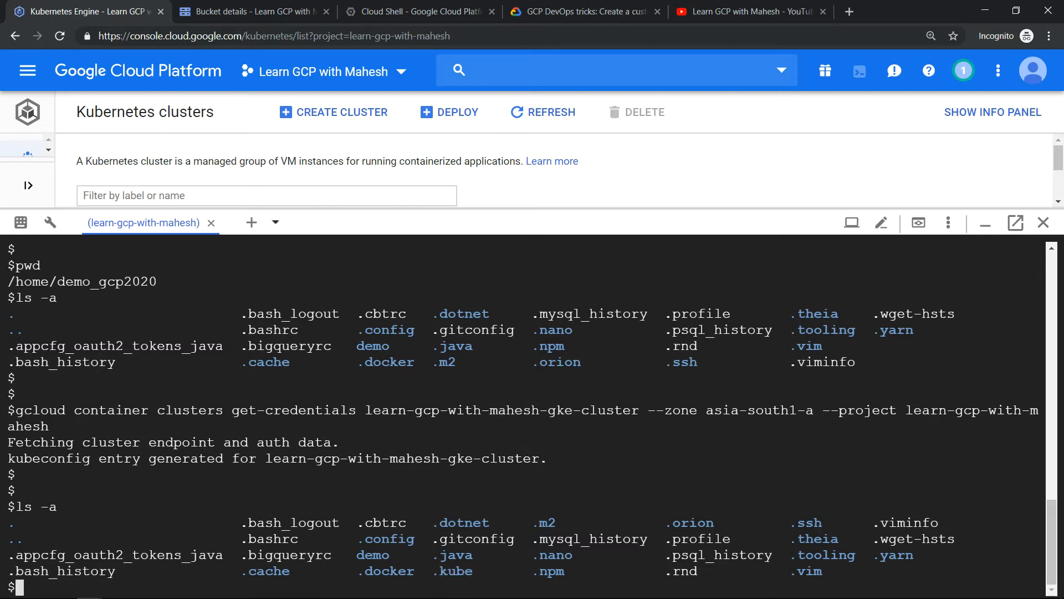
Step: Go into .kube, list its contents and view the config file in vi, scrolling through the cluster data
{"action": "type", "text": "cd .kube/"}
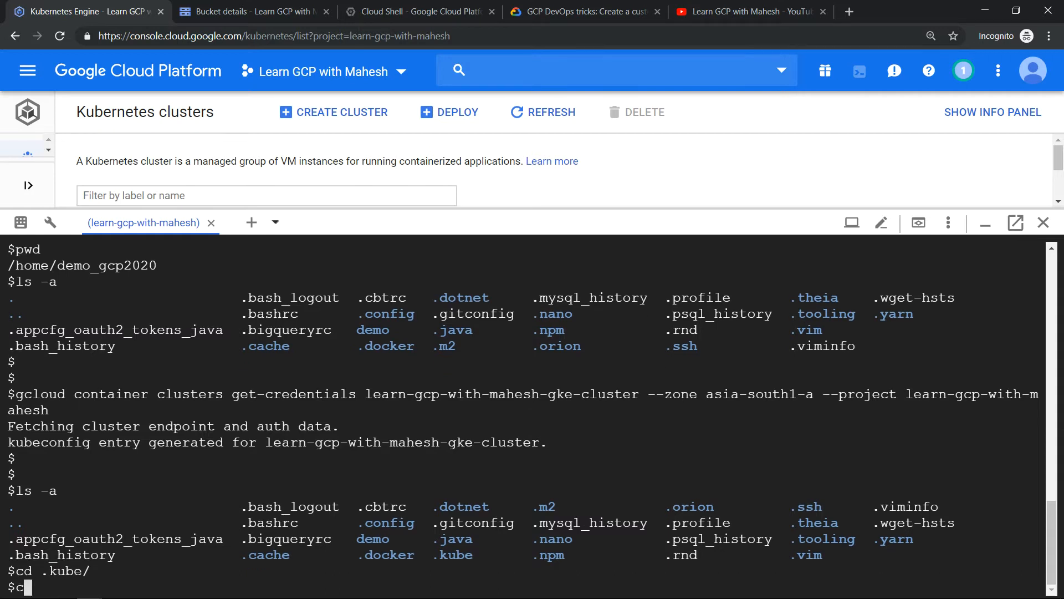
{"action": "key", "text": "Return"}
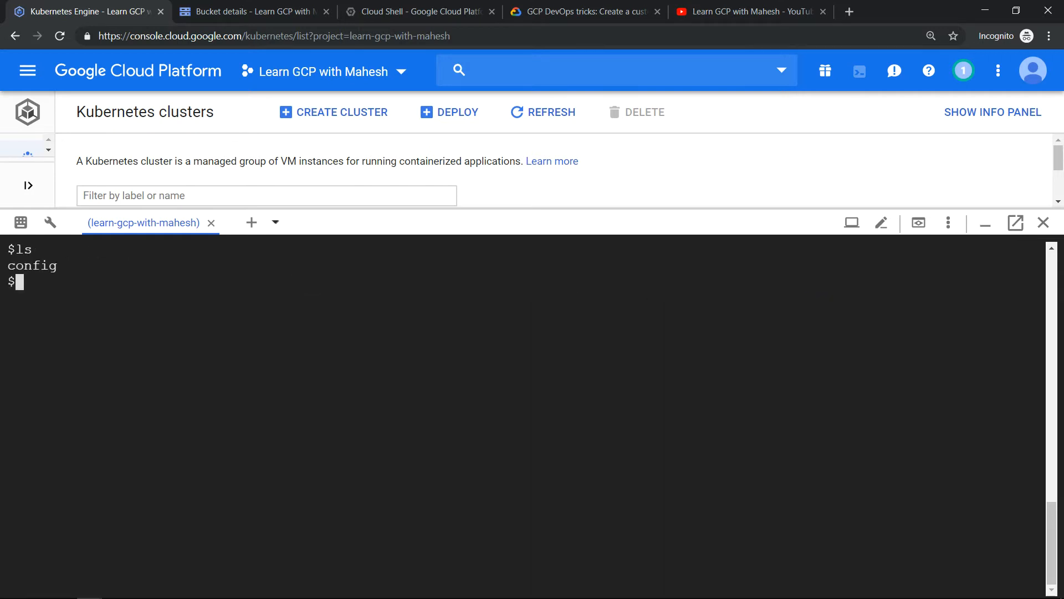
{"action": "type", "text": "vi c"}
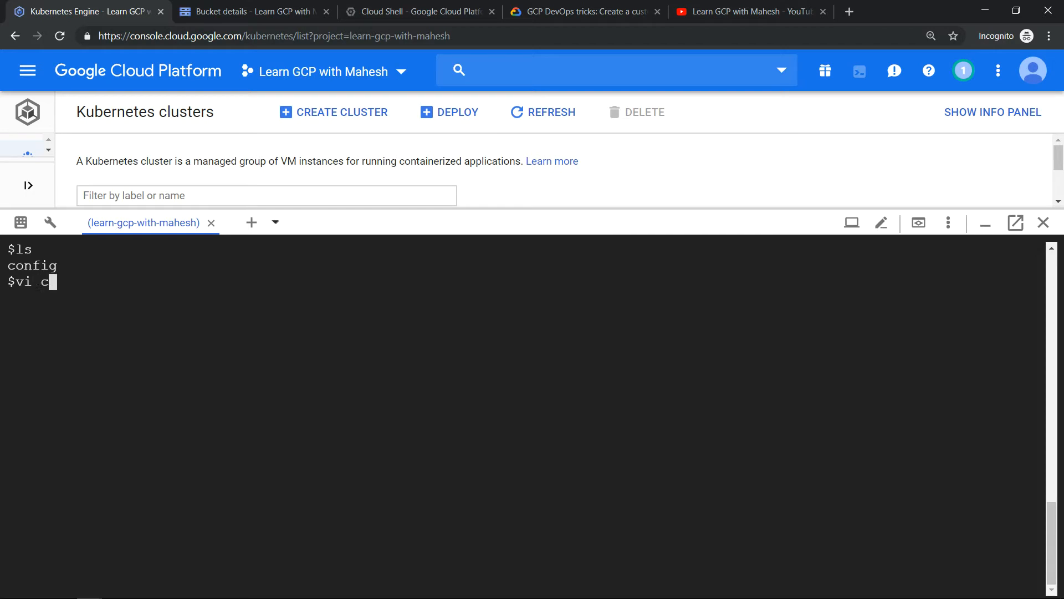
{"action": "key", "text": "Return"}
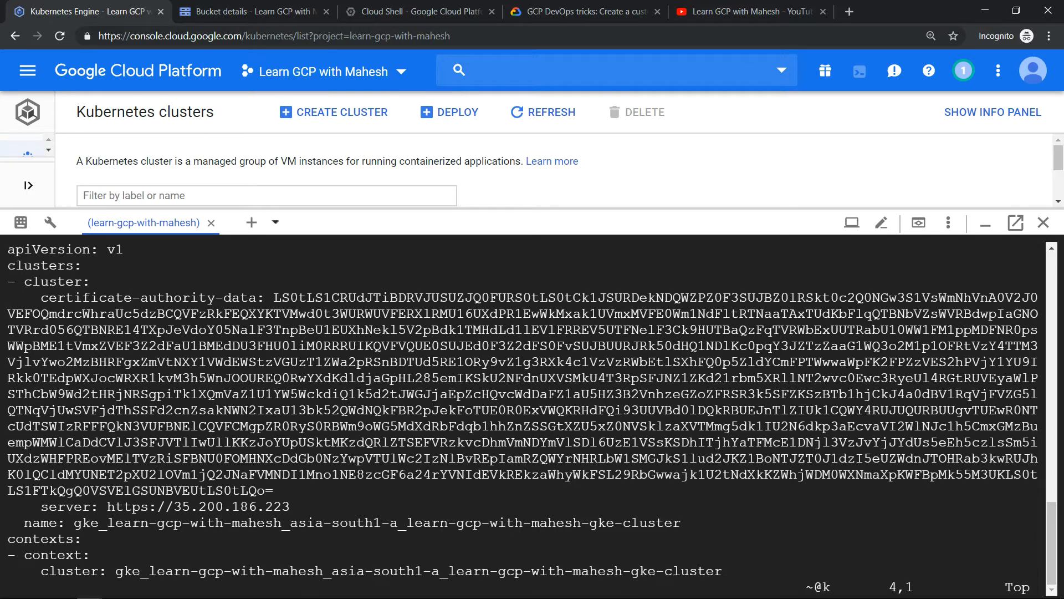
{"action": "scroll", "scroll_direction": "down", "scroll_amount": 3}
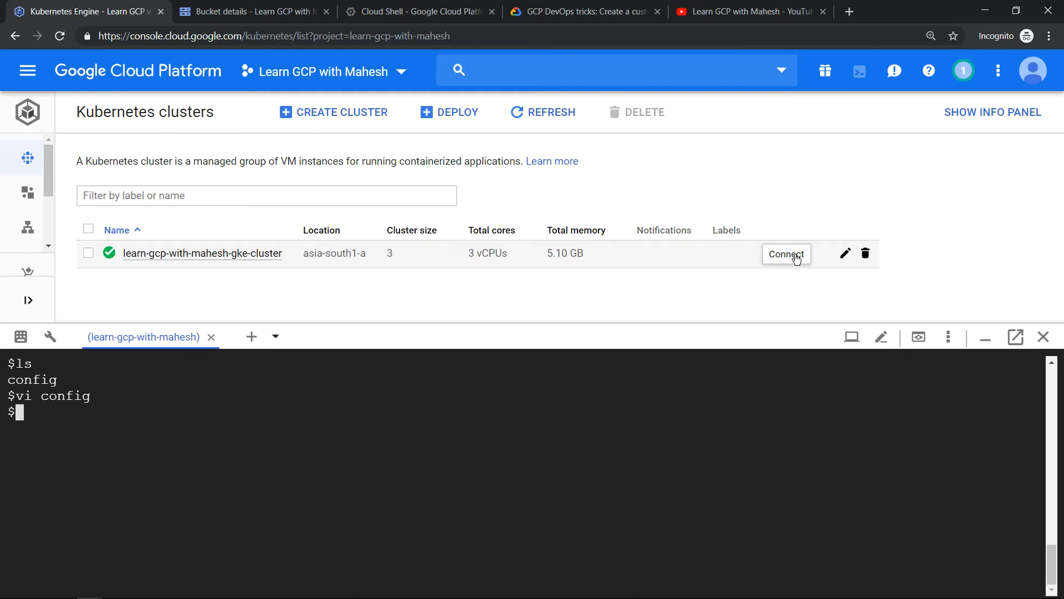
{"action": "mouse_move", "coordinate": [694, 491]}
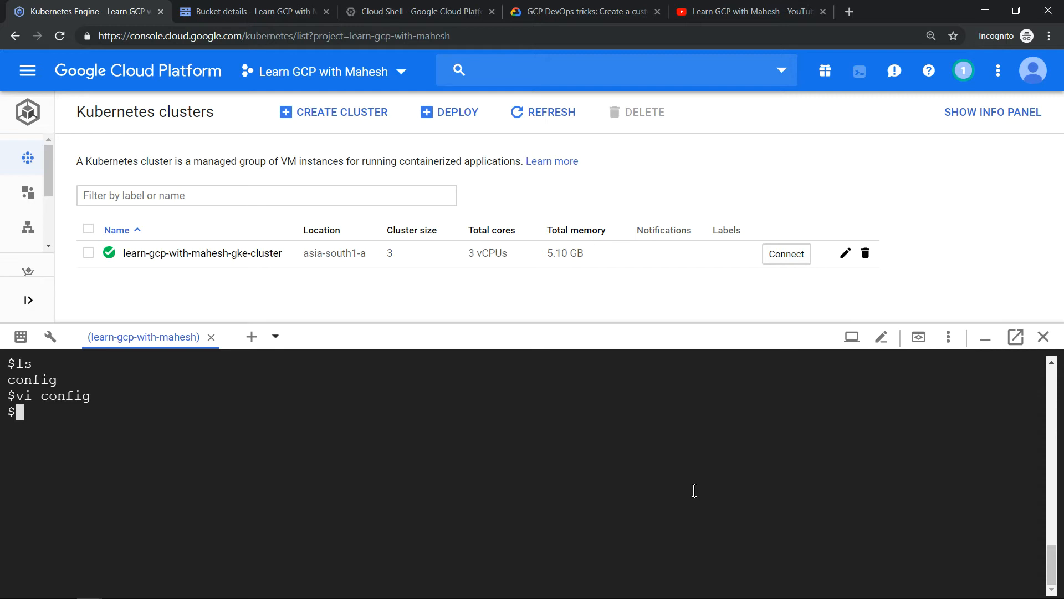
{"action": "mouse_move", "coordinate": [721, 415]}
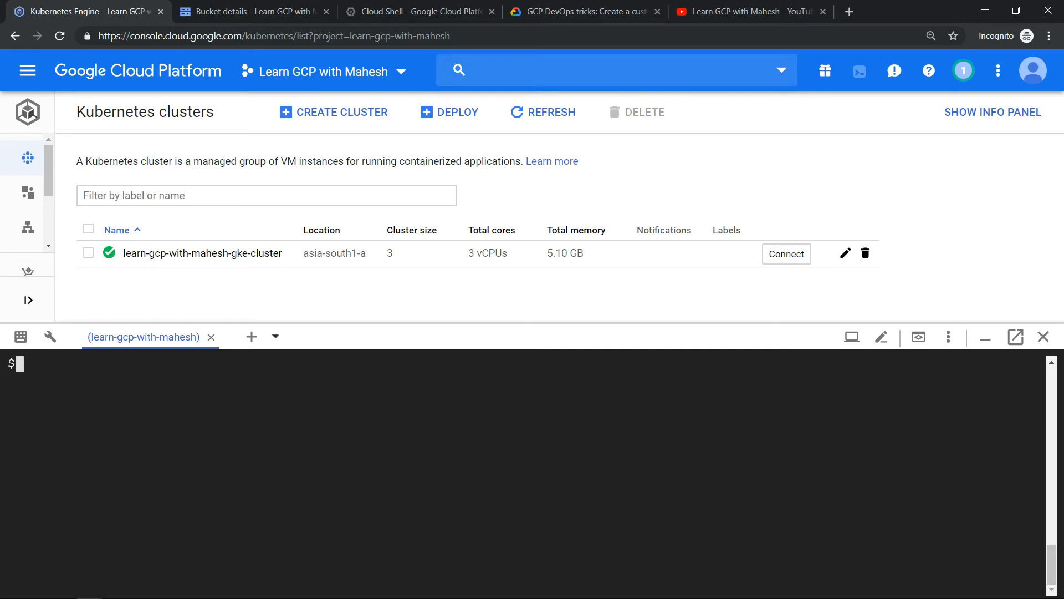
Step: Switch back to the Cloud Shell browser tab to clear the terminal
{"action": "left_click", "coordinate": [244, 11]}
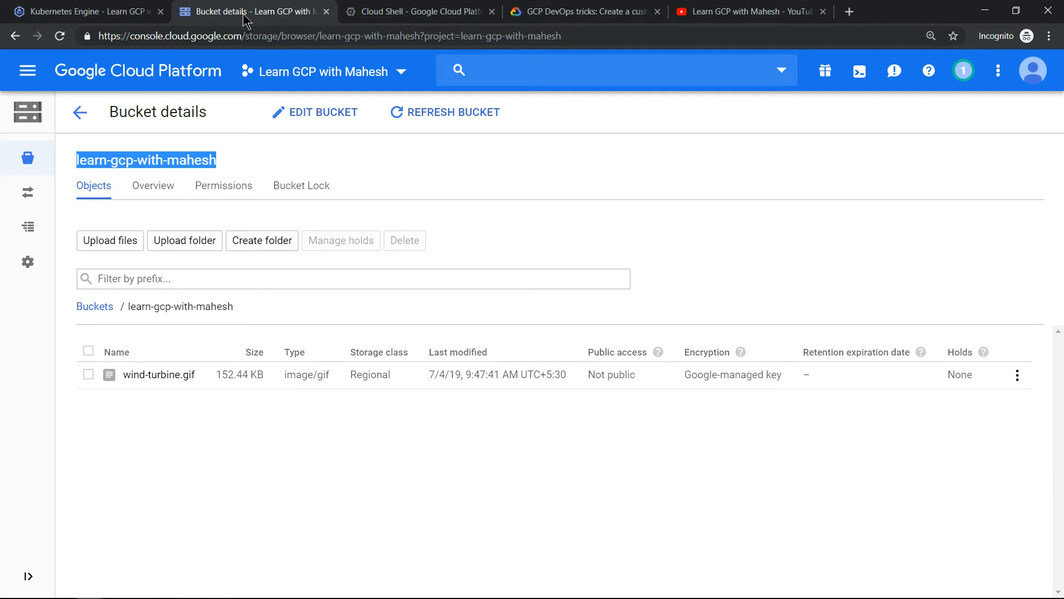
{"action": "mouse_move", "coordinate": [200, 159]}
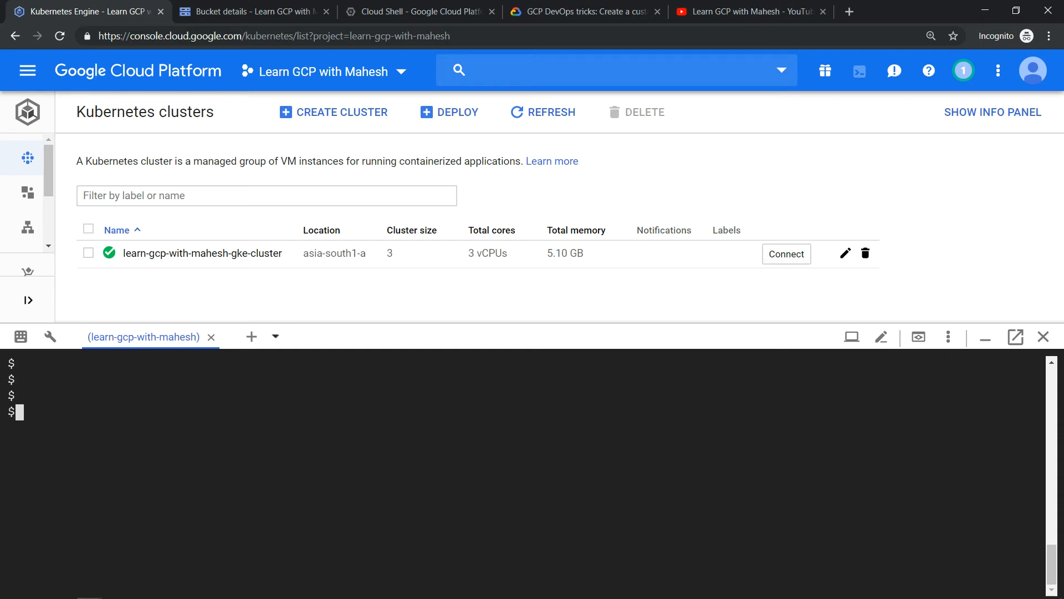
Step: List the home folder, then run gsutil cp gs://learn-gcp-with-mahesh/* . to copy the bucket's files
{"action": "type", "text": "ls -a"}
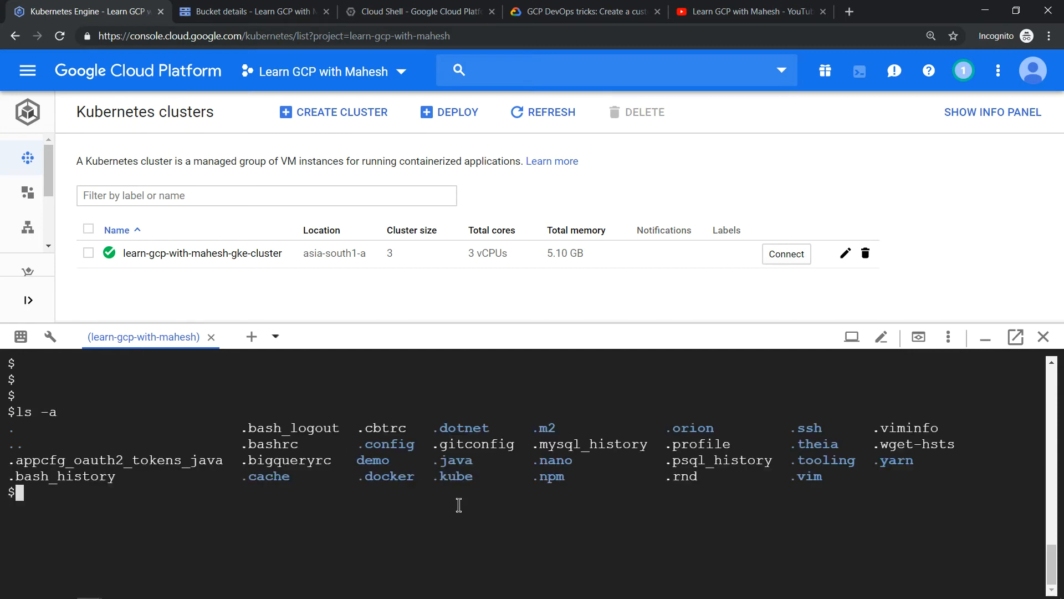
{"action": "mouse_move", "coordinate": [524, 490]}
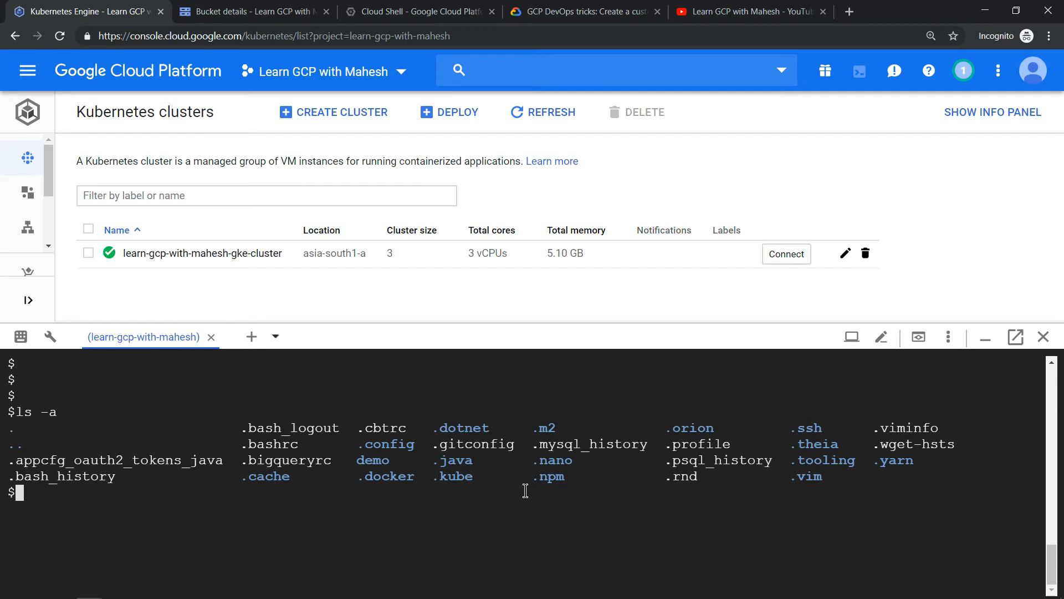
{"action": "key", "text": "Return"}
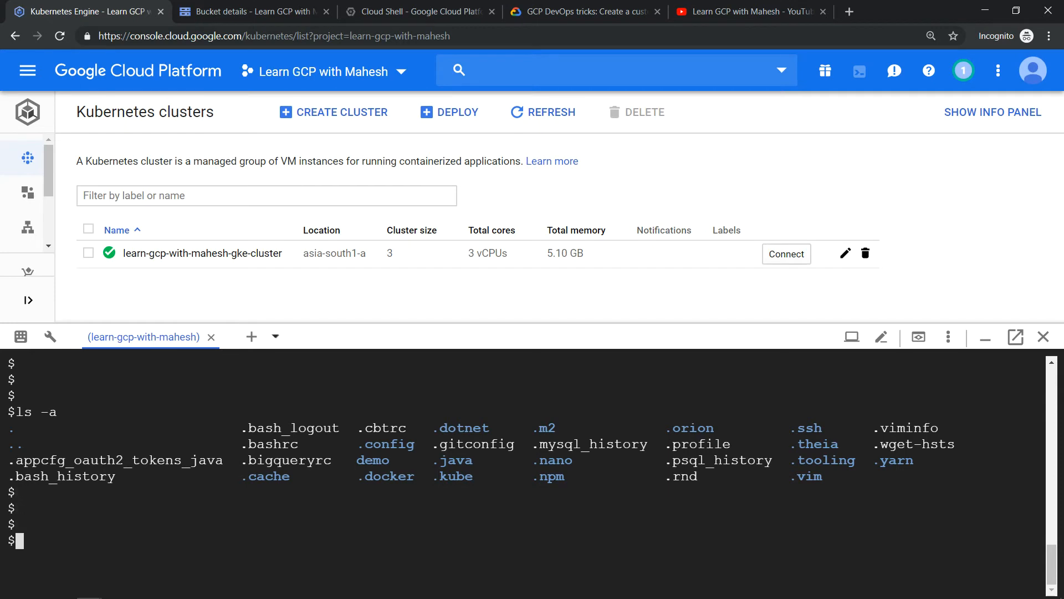
{"action": "type", "text": "gsutil"}
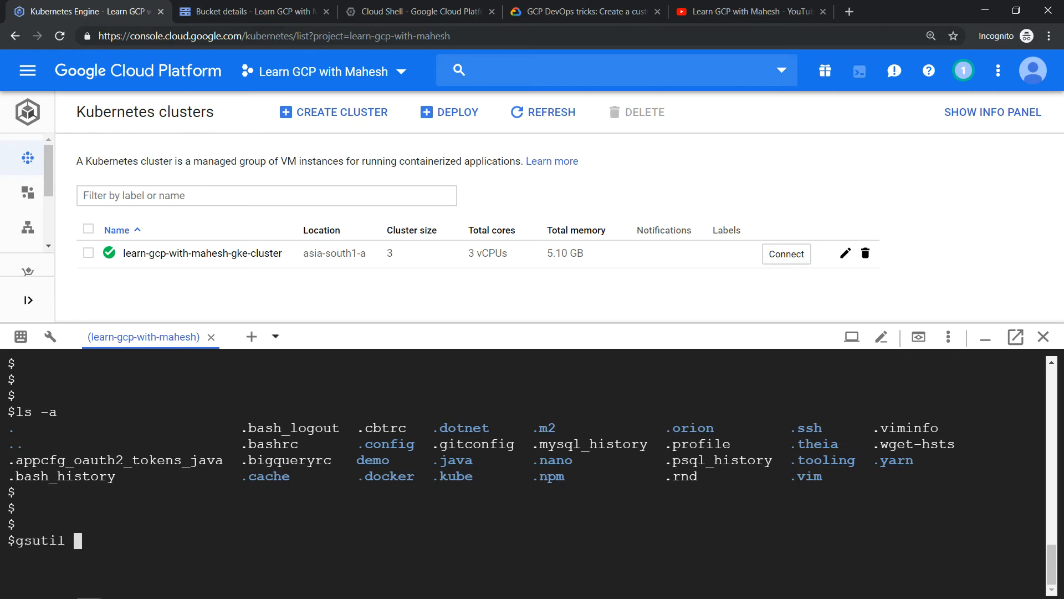
{"action": "type", "text": "cp gs:/"}
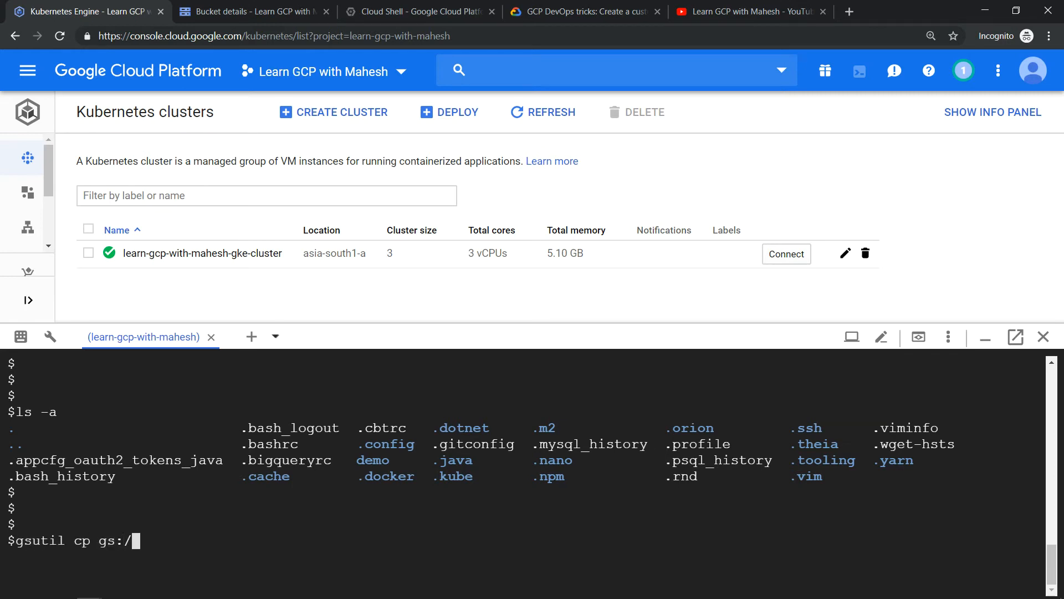
{"action": "type", "text": "/learn-gcp-with-mahesh"}
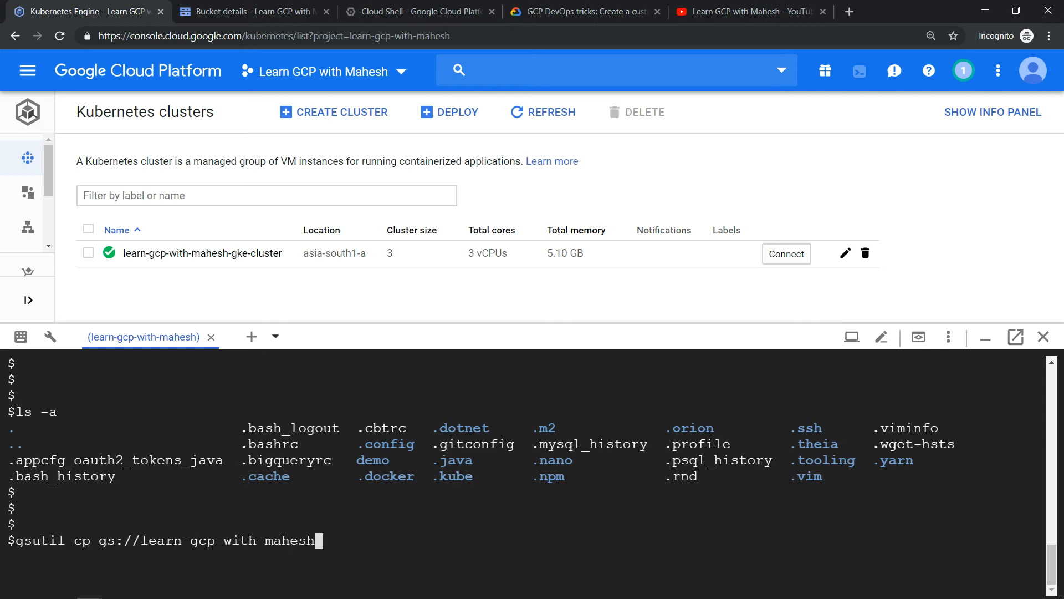
{"action": "type", "text": "/* ."}
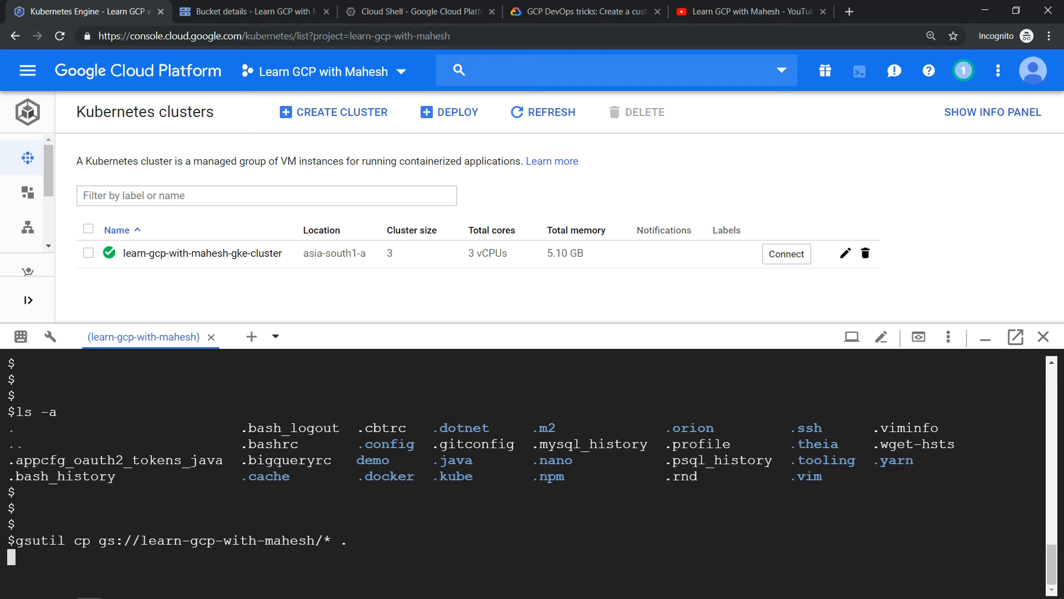
{"action": "key", "text": "Return"}
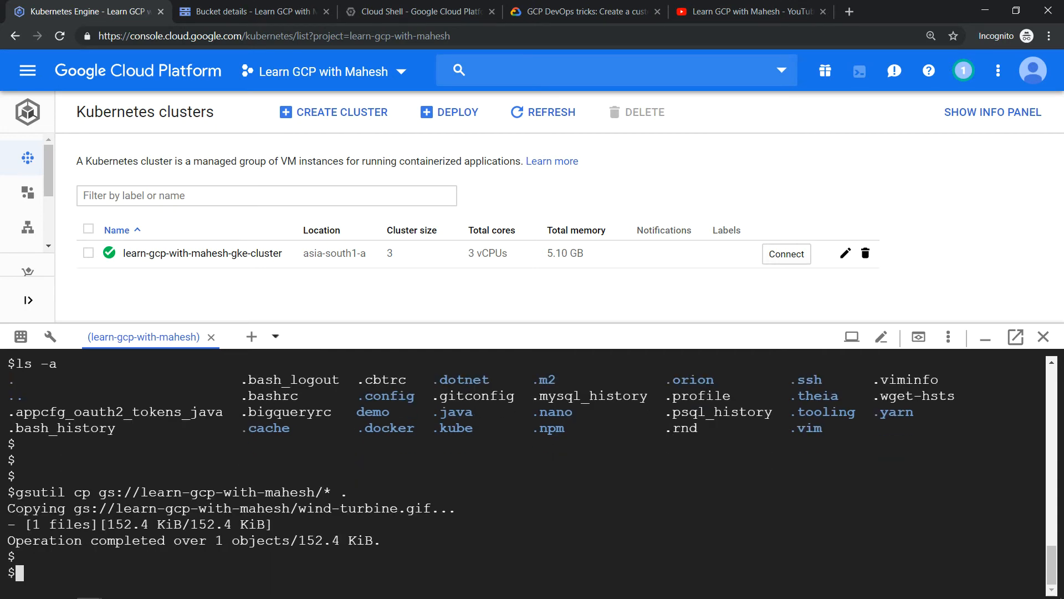
Step: List hidden files, move into the .gsutil credentials folder and list it, then cd .. back to home
{"action": "type", "text": "c"}
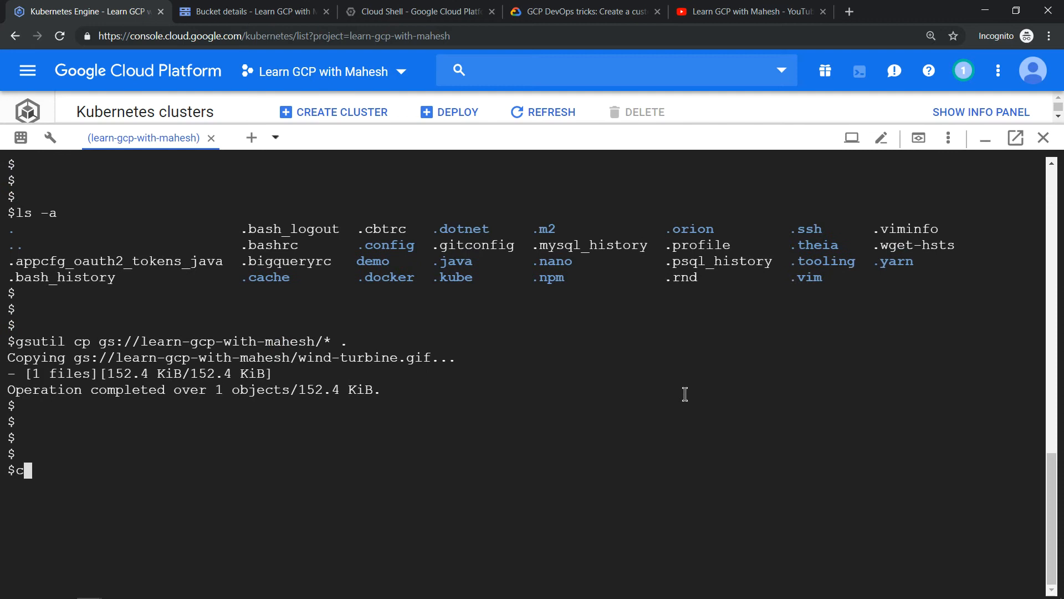
{"action": "key", "text": "Backspace"}
{"action": "type", "text": "ls -a"}
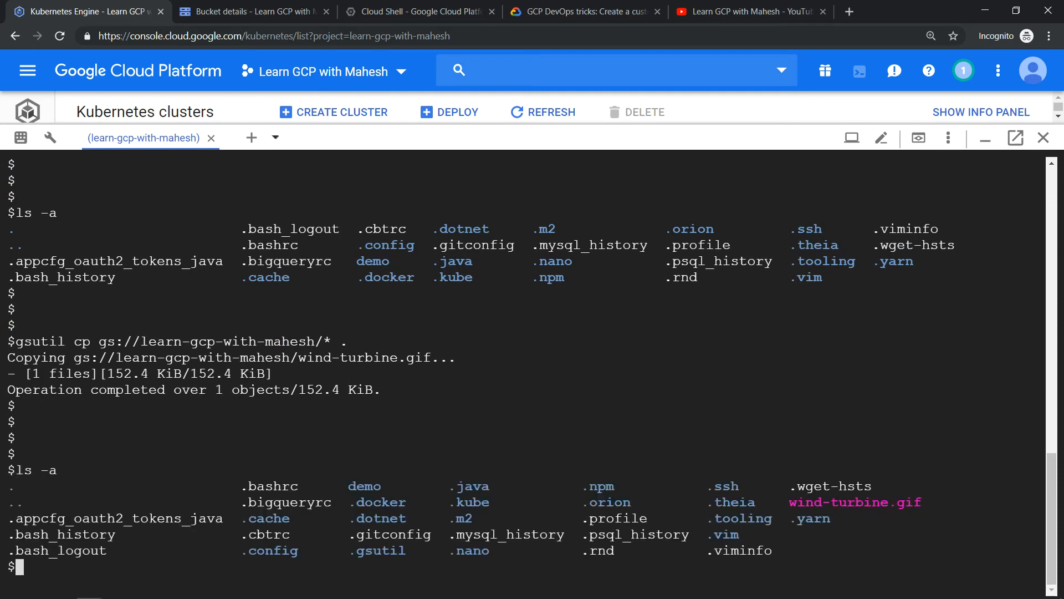
{"action": "mouse_move", "coordinate": [379, 246]}
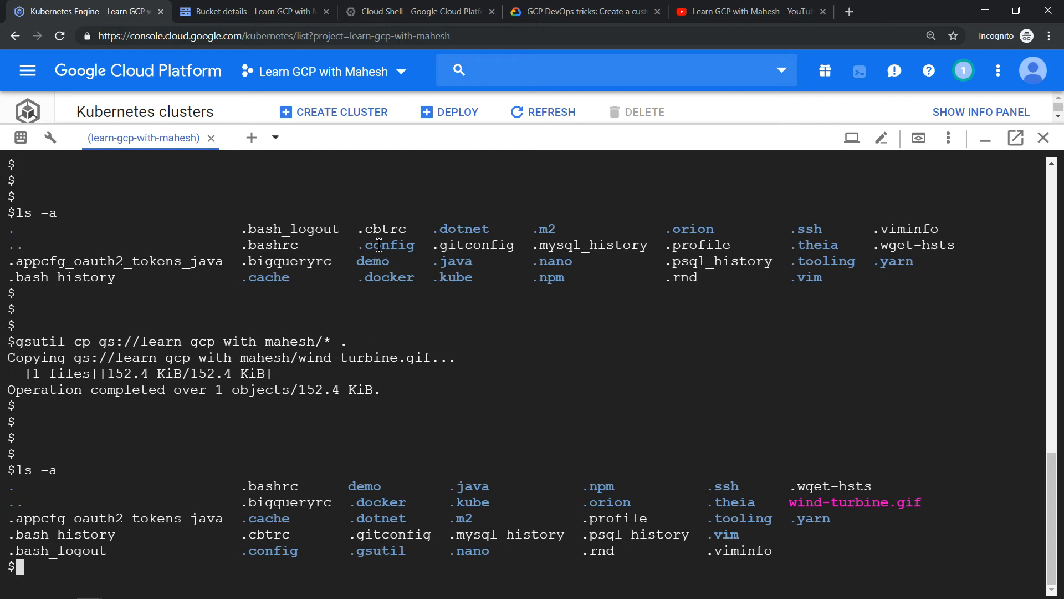
{"action": "mouse_move", "coordinate": [374, 521]}
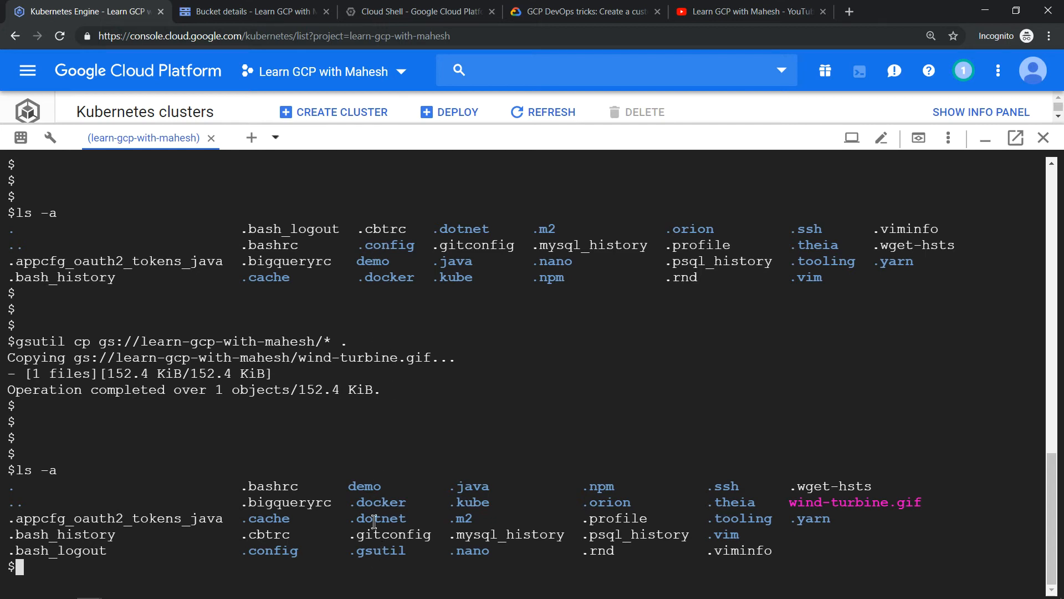
{"action": "mouse_move", "coordinate": [425, 576]}
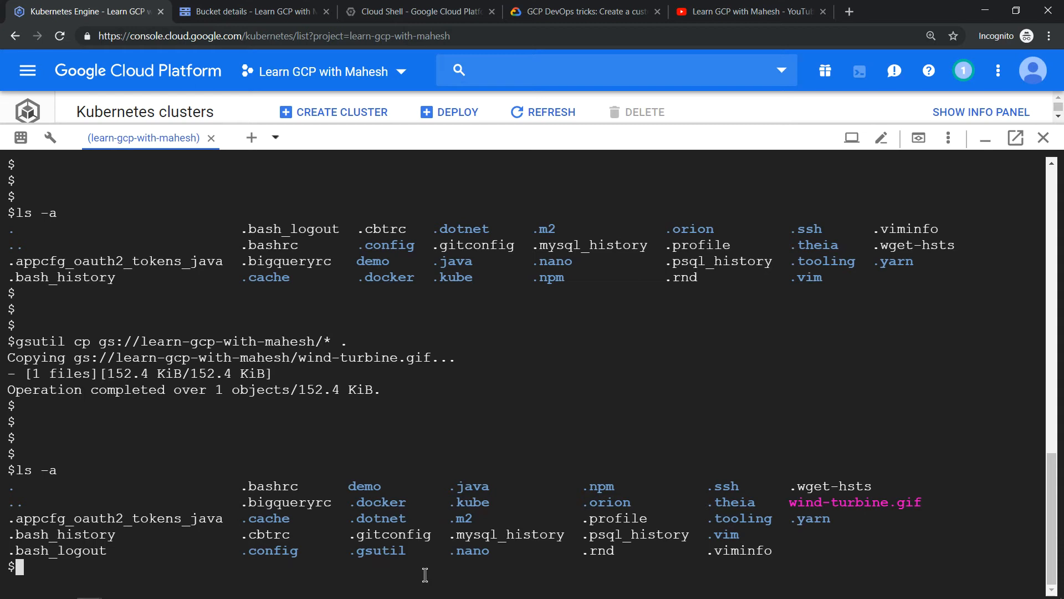
{"action": "type", "text": "cd ."}
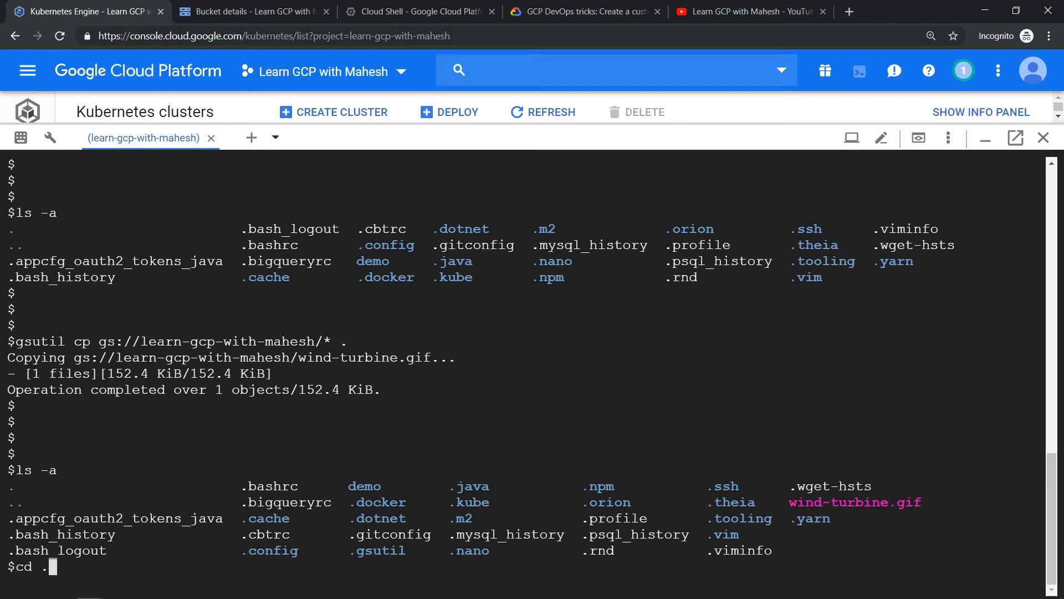
{"action": "key", "text": "Return"}
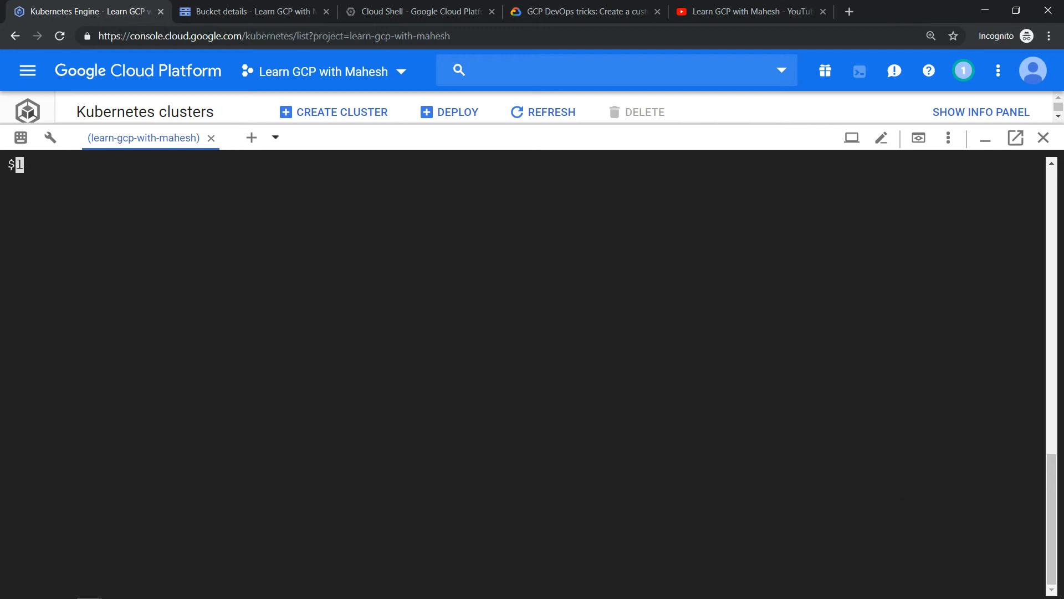
{"action": "key", "text": "Return"}
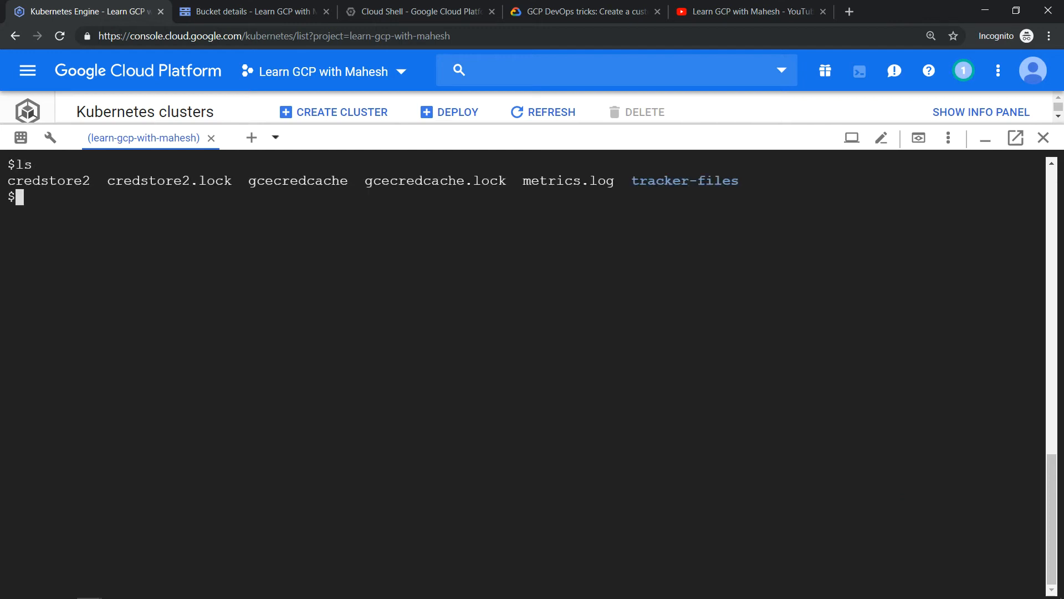
{"action": "type", "text": "cd .."}
{"action": "type", "text": "ls"}
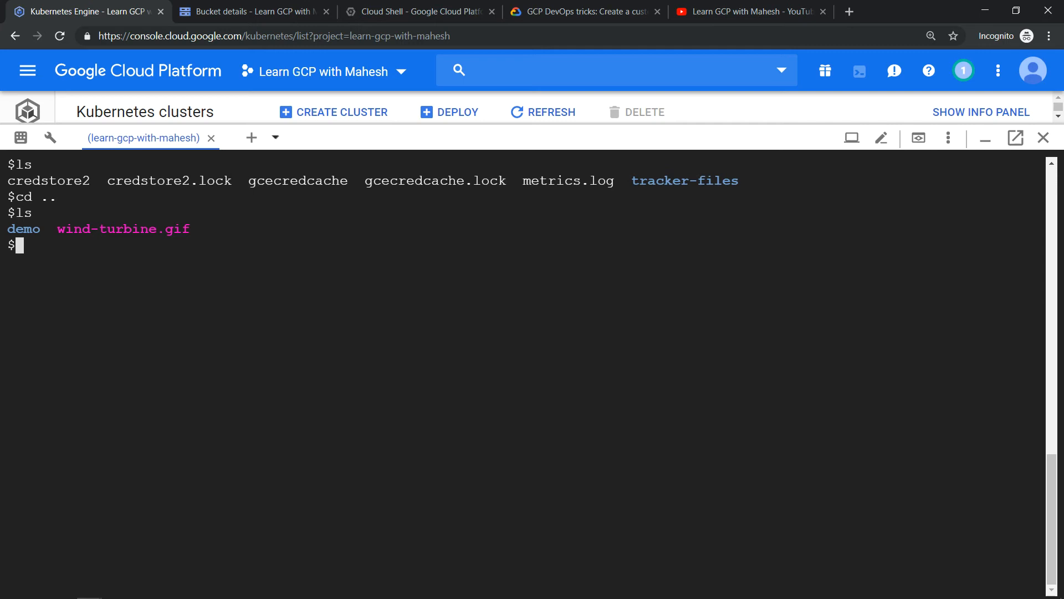
Step: Run rm -rf .gsutil to delete the whole credentials folder from the home directory
{"action": "type", "text": "rm"}
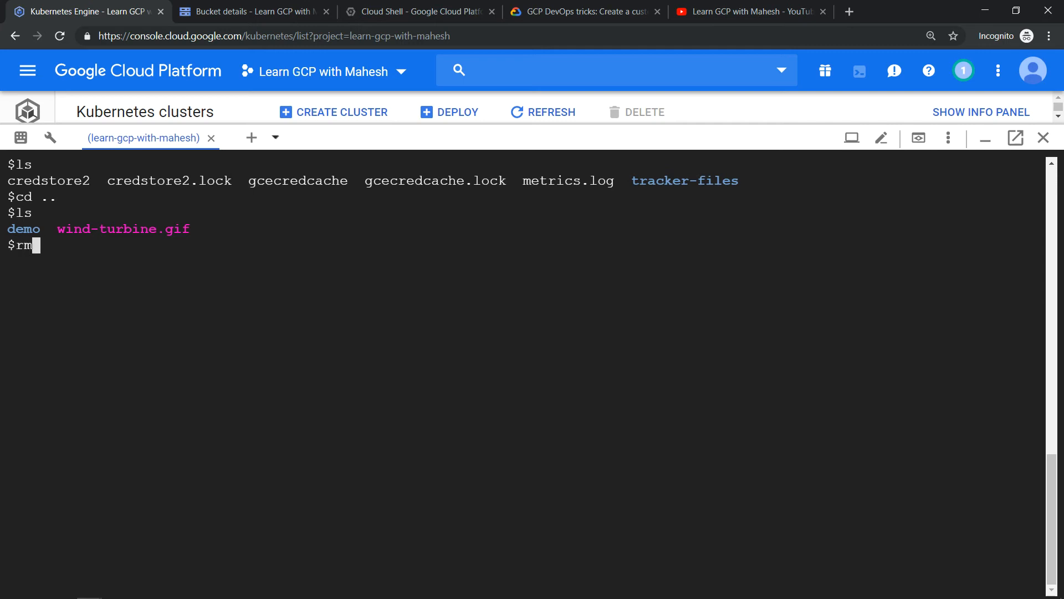
{"action": "type", "text": "-rf ."}
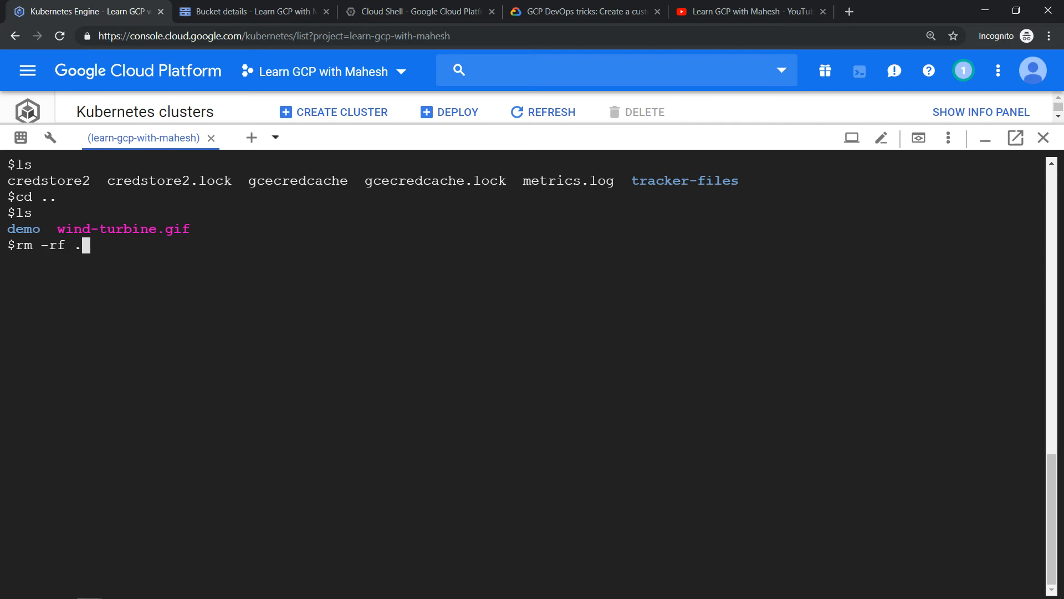
{"action": "type", "text": "gsutil/t"}
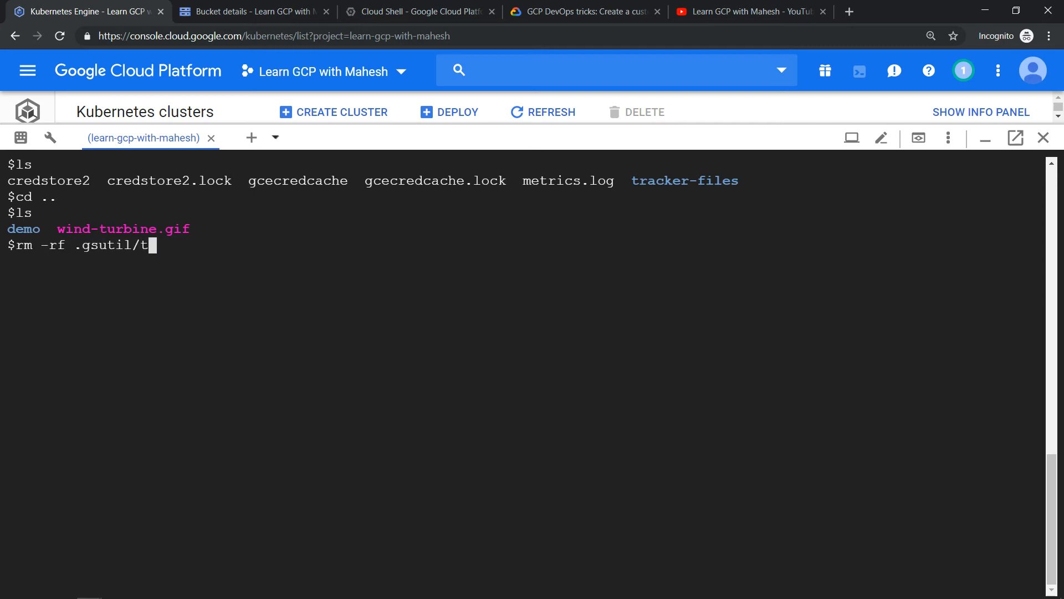
{"action": "type", "text": "racker-"}
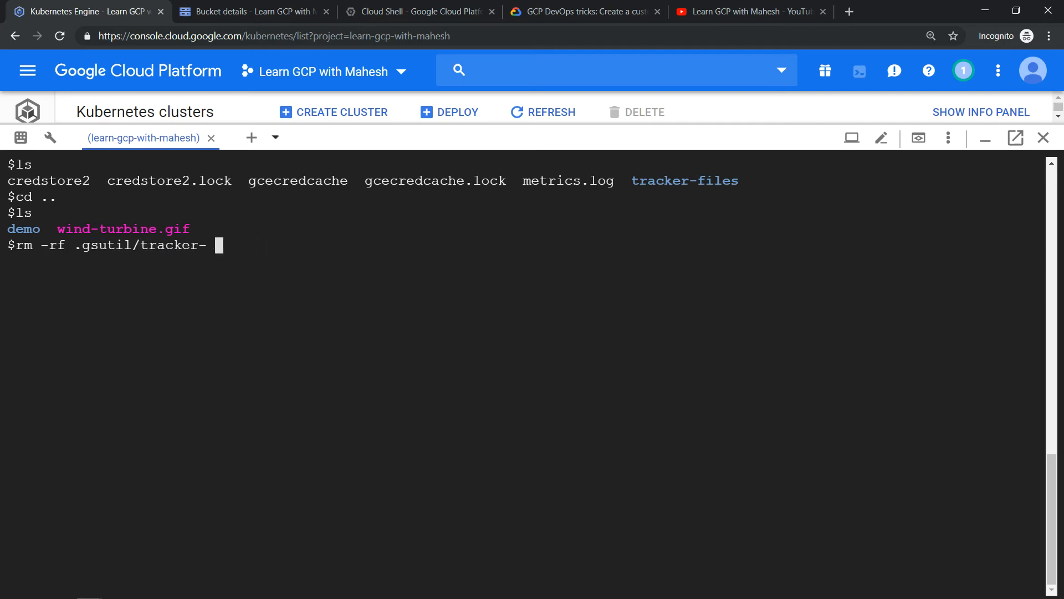
{"action": "key", "text": "Backspace"}
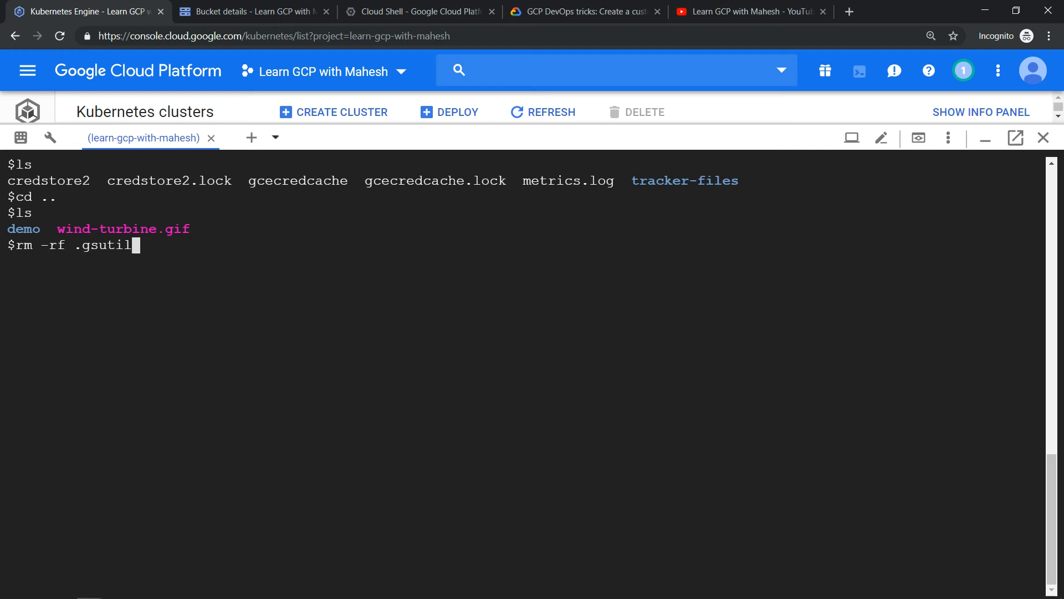
{"action": "key", "text": "Return"}
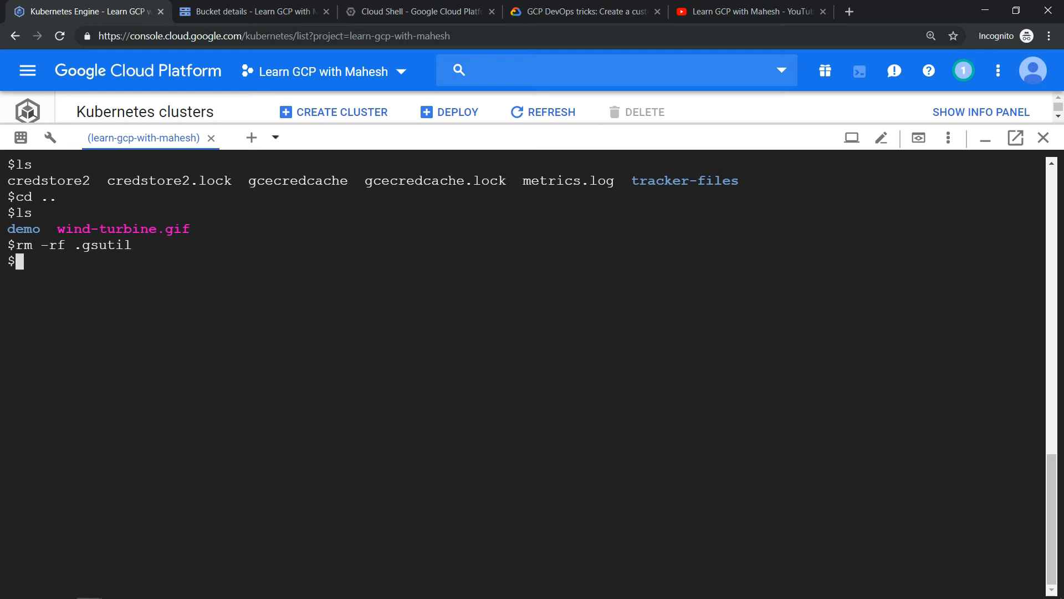
{"action": "mouse_move", "coordinate": [464, 11]}
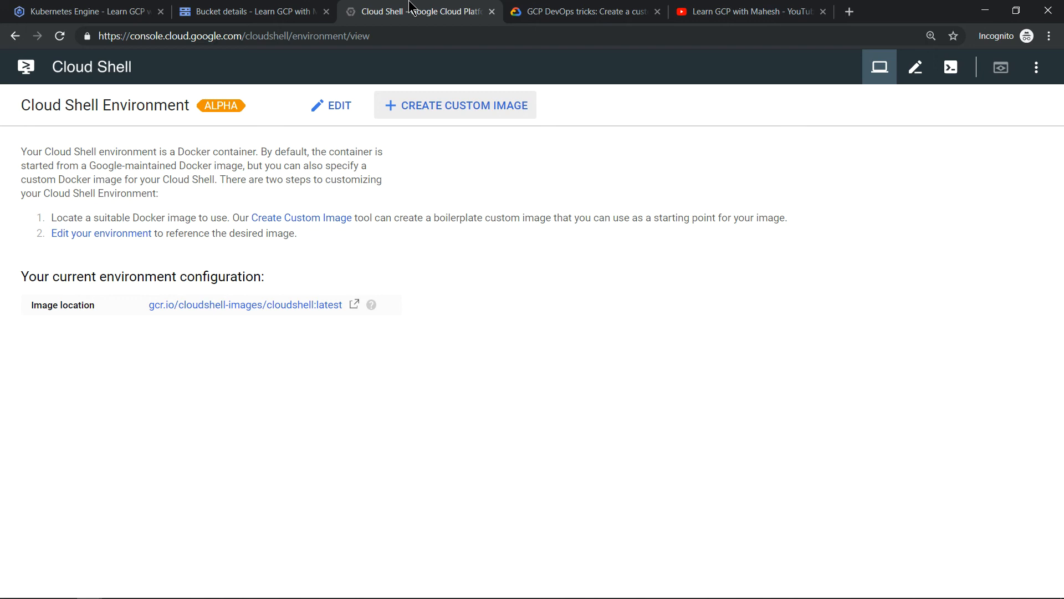
{"action": "mouse_move", "coordinate": [339, 106]}
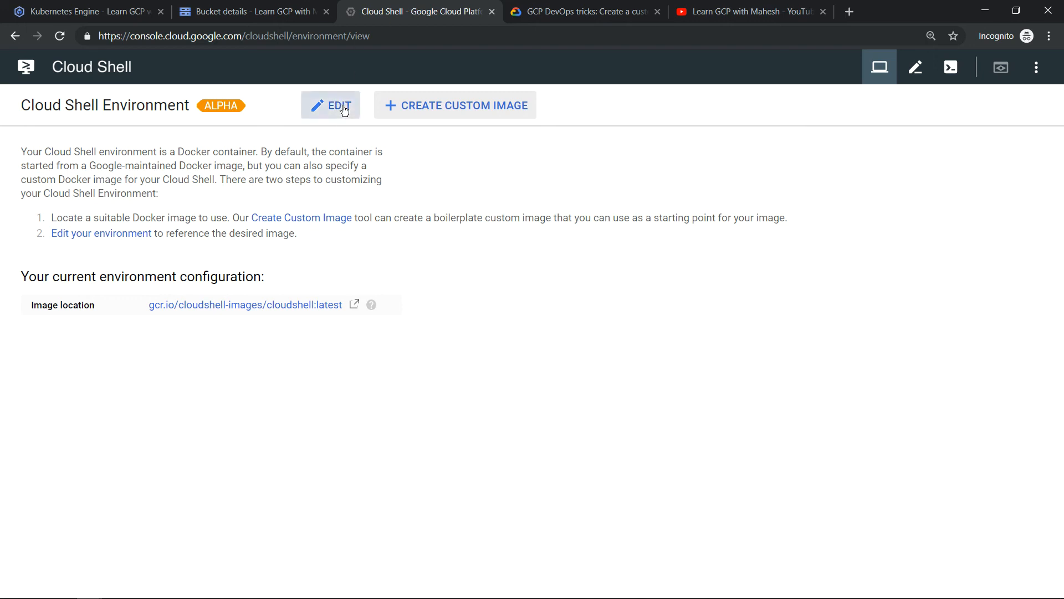
Step: Edit the Cloud Shell environment to 'Select image from project', browse the GCR image picker and cancel it
{"action": "left_click", "coordinate": [330, 105]}
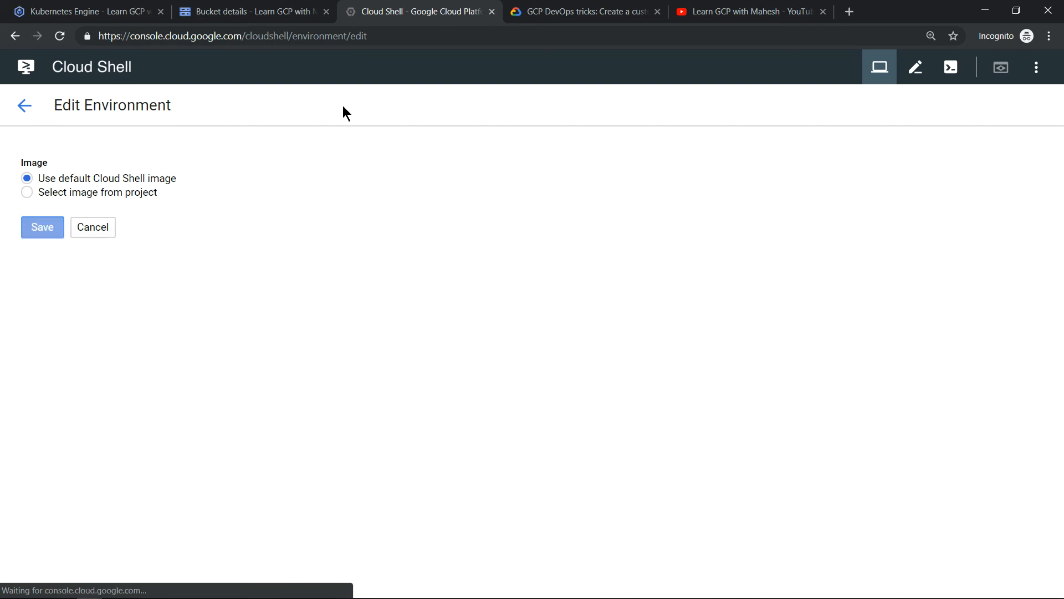
{"action": "mouse_move", "coordinate": [26, 192]}
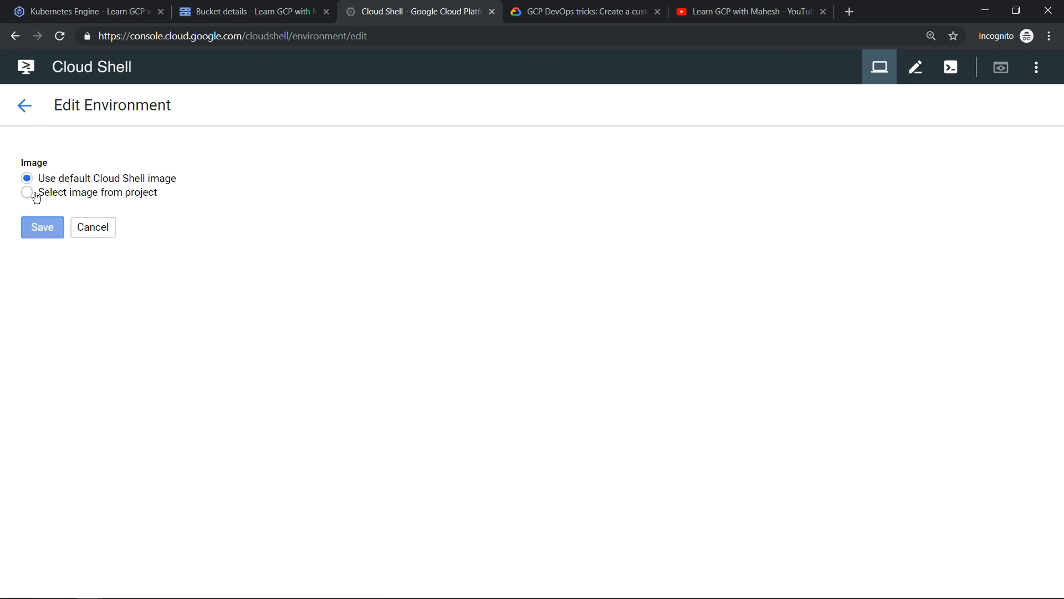
{"action": "left_click", "coordinate": [27, 192]}
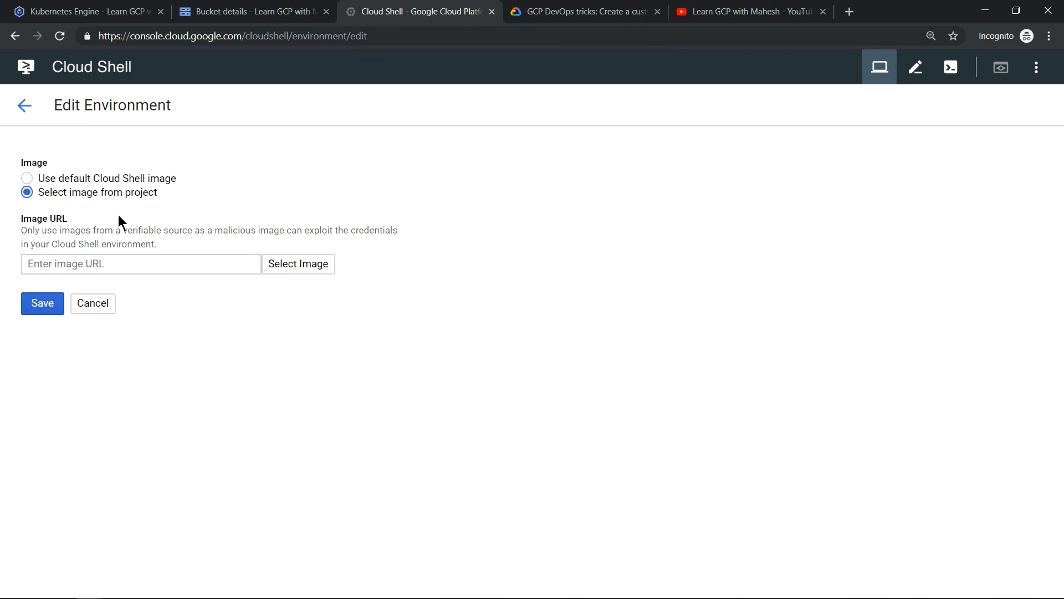
{"action": "left_click", "coordinate": [297, 264]}
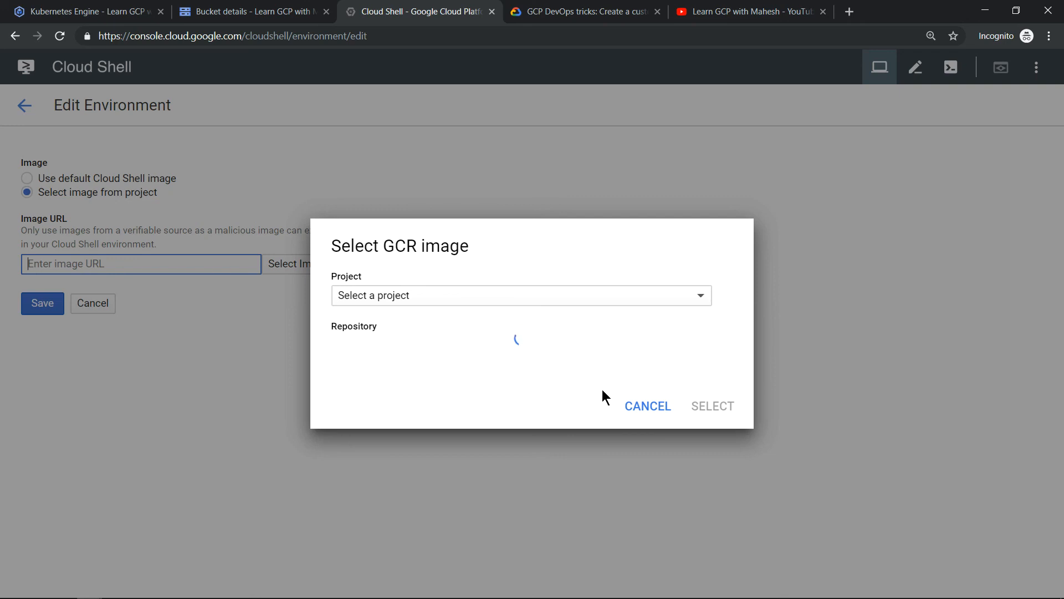
{"action": "left_click", "coordinate": [647, 406]}
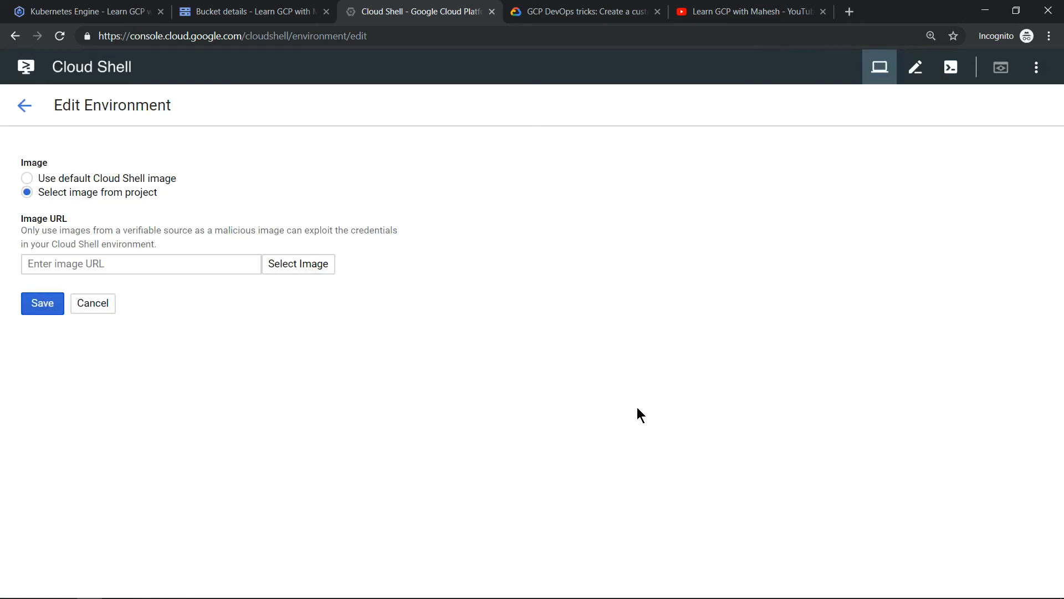
{"action": "mouse_move", "coordinate": [622, 233]}
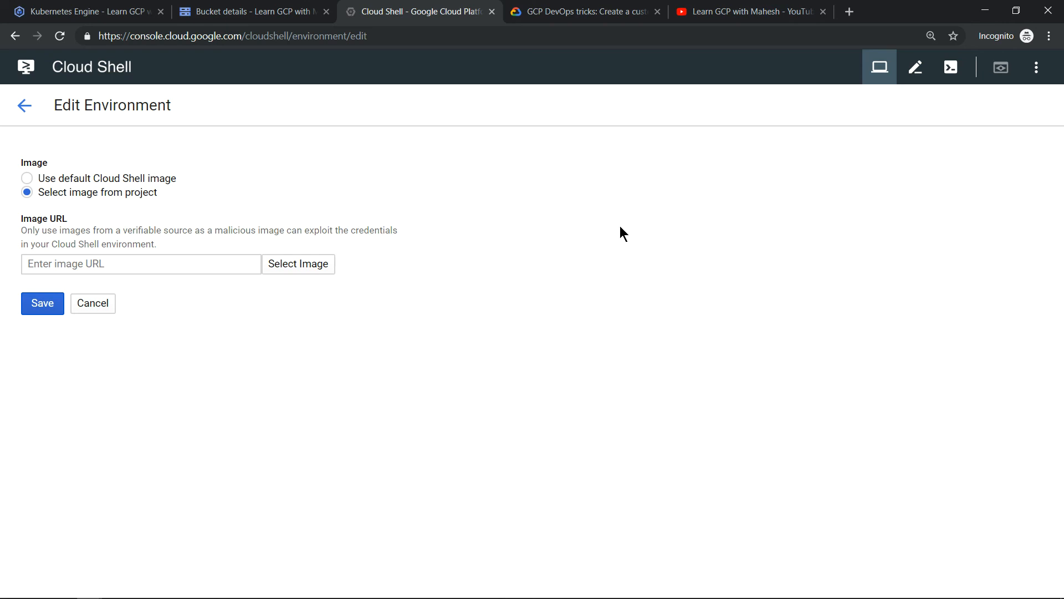
{"action": "mouse_move", "coordinate": [559, 29]}
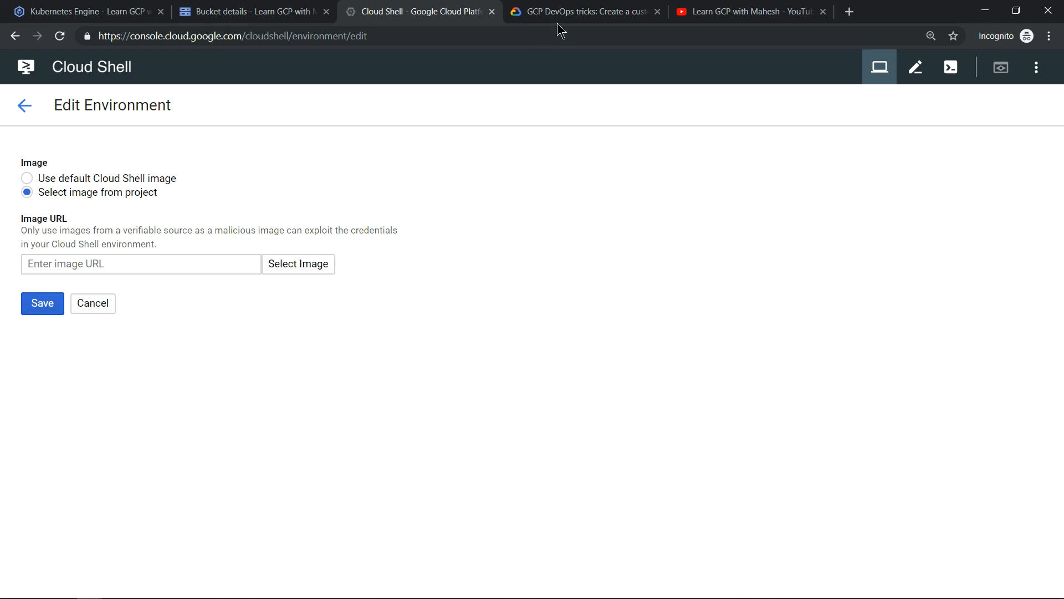
{"action": "left_click", "coordinate": [584, 11]}
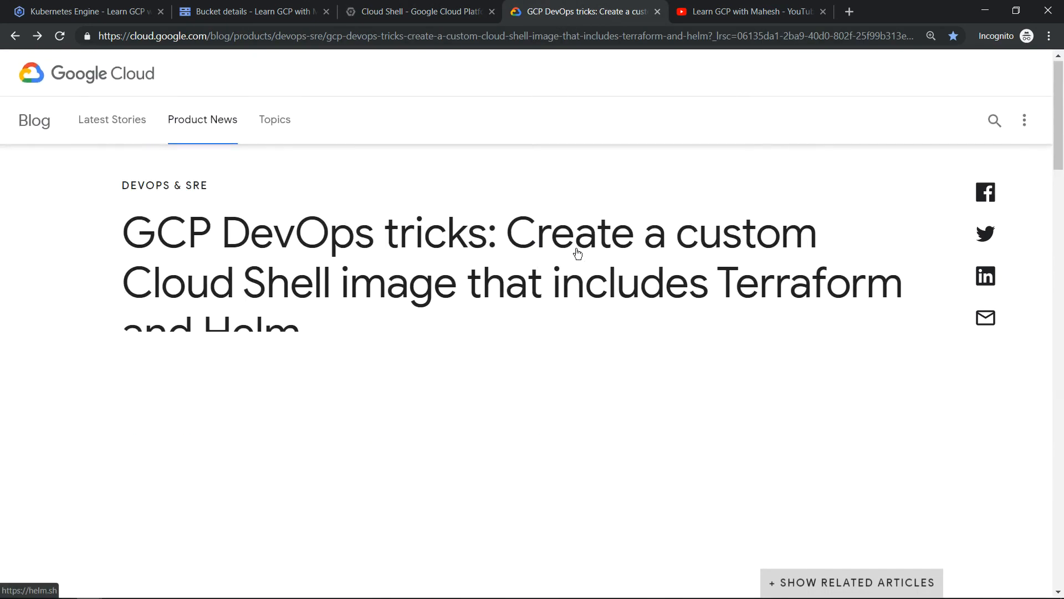
Step: Scroll the GCP DevOps tricks article to 'Create and publish a custom Cloud Shell Docker image'
{"action": "scroll", "scroll_direction": "down", "scroll_amount": 3}
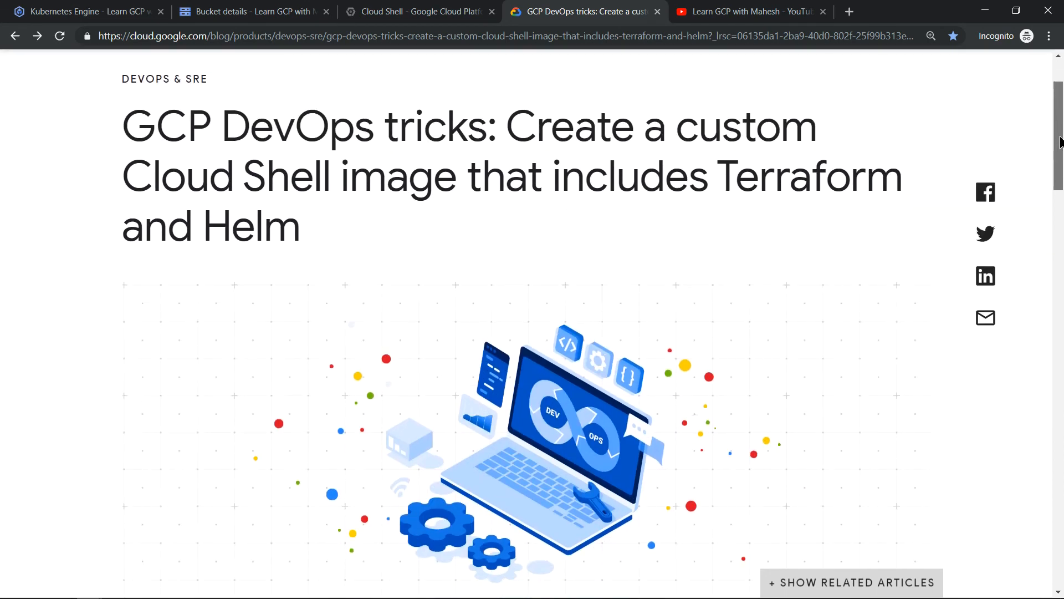
{"action": "scroll", "scroll_direction": "down", "scroll_amount": 3}
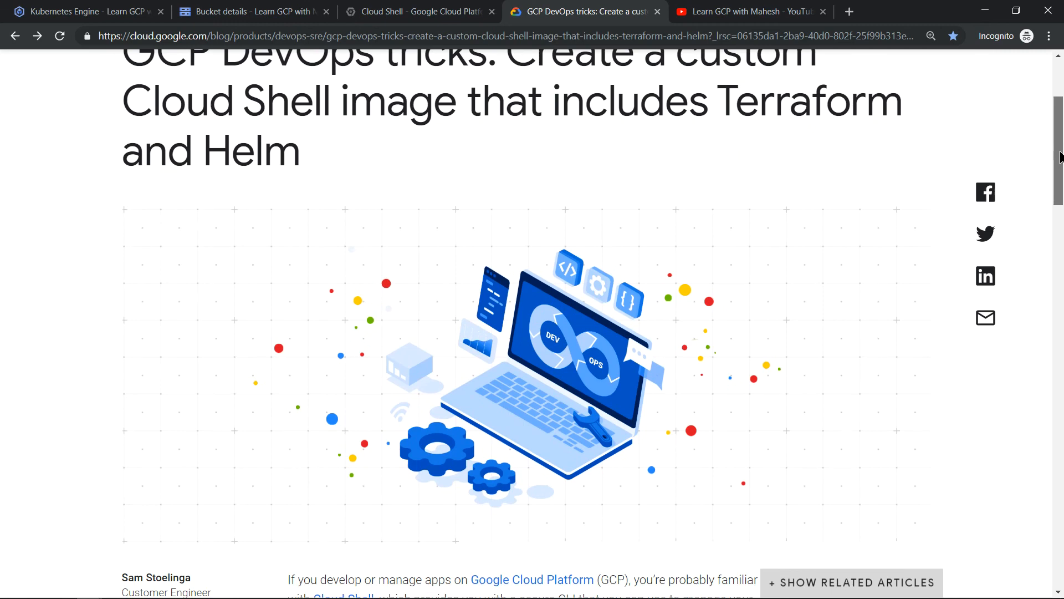
{"action": "scroll", "scroll_direction": "down", "scroll_amount": 3}
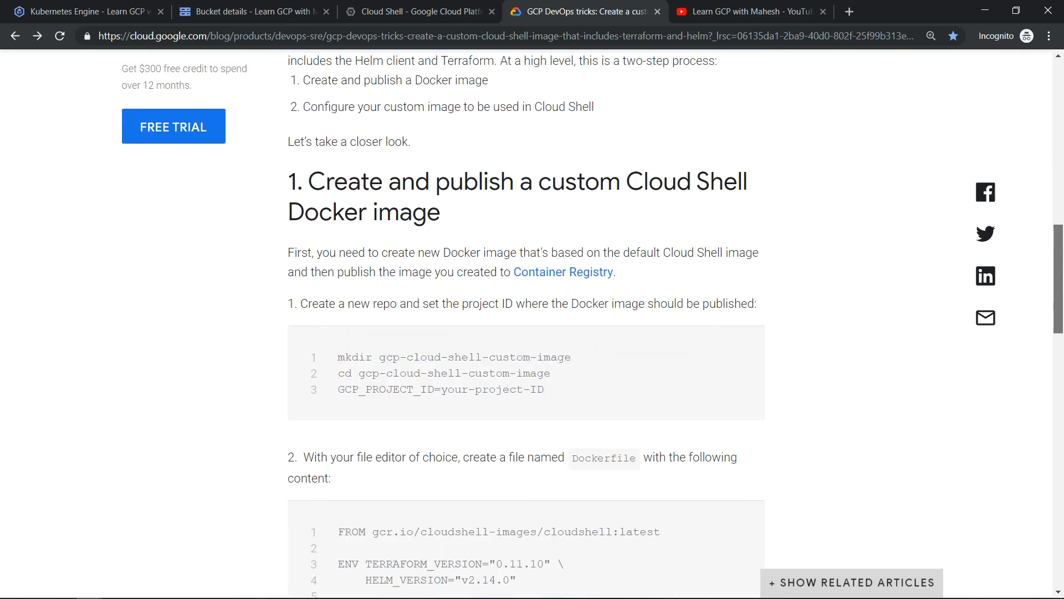